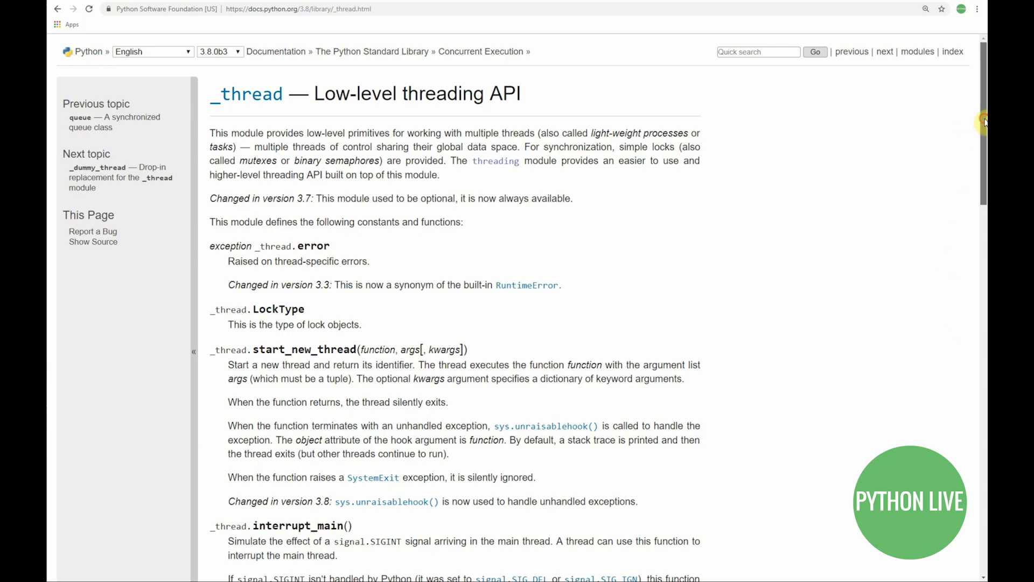
- Scroll through the threading docs past the Thread, Condition, Event and Timer sections
scroll("down", 3)
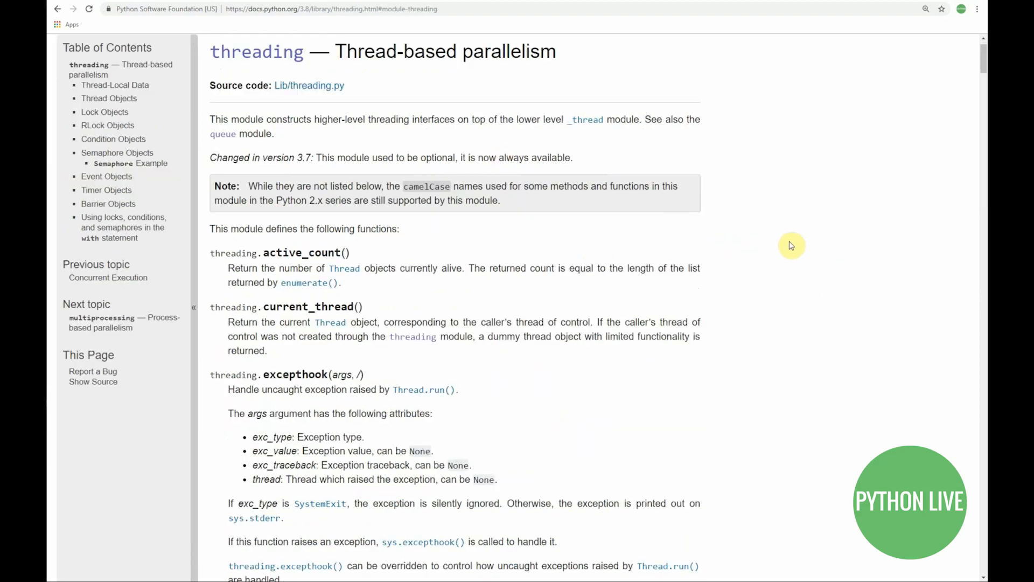
mouse_move(980, 60)
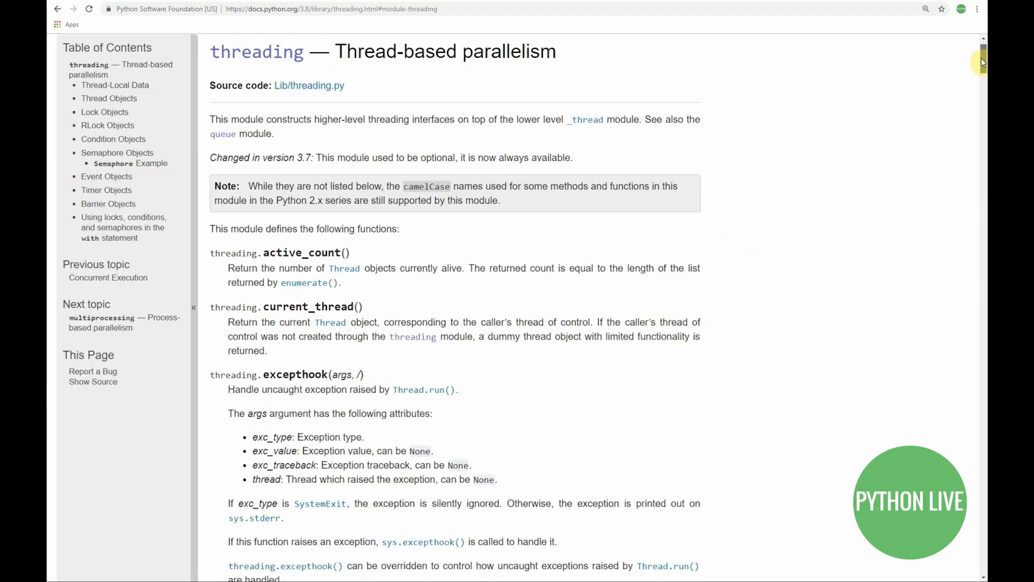
scroll("down", 3)
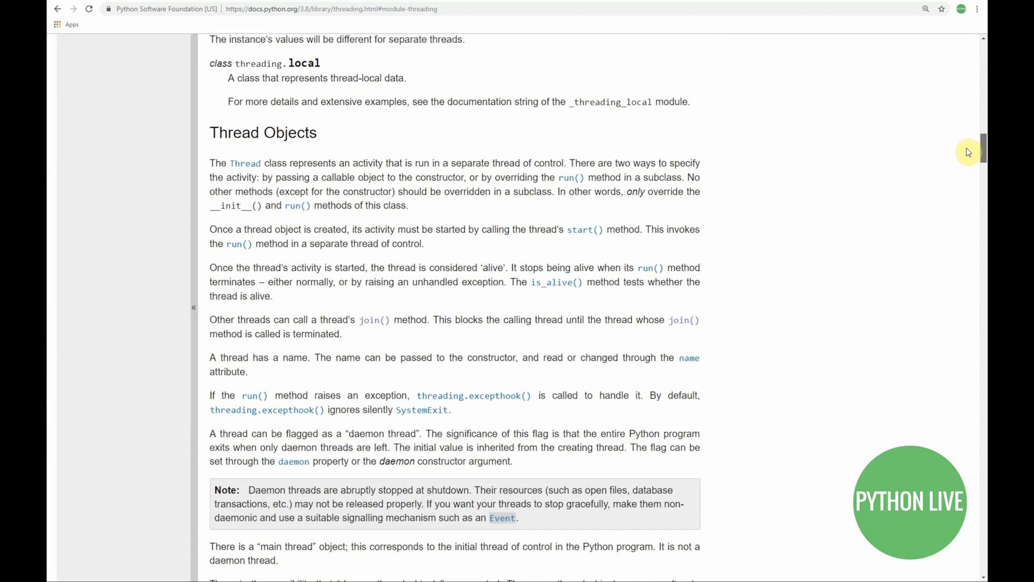
scroll("down", 3)
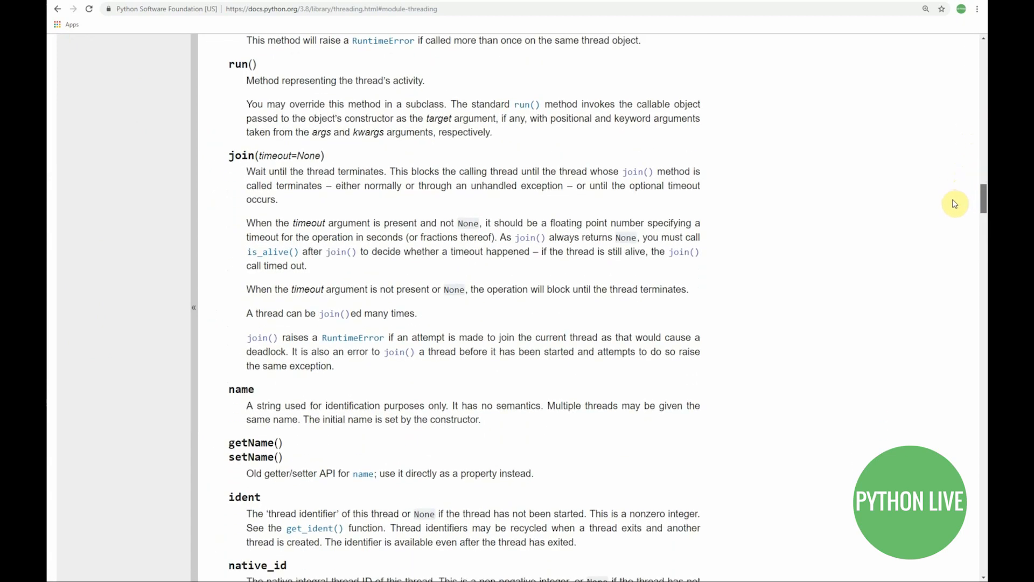
scroll("down", 3)
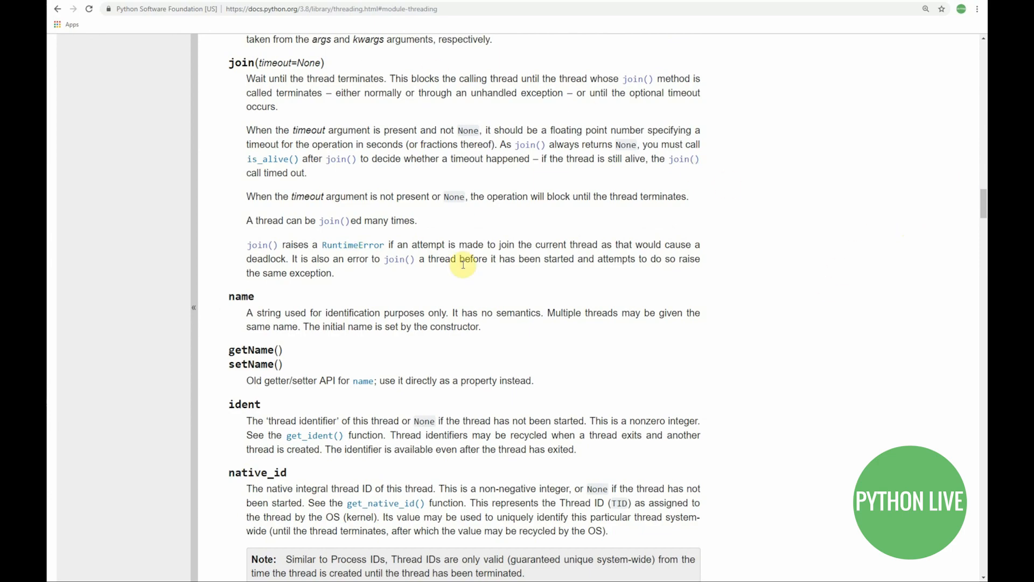
mouse_move(963, 247)
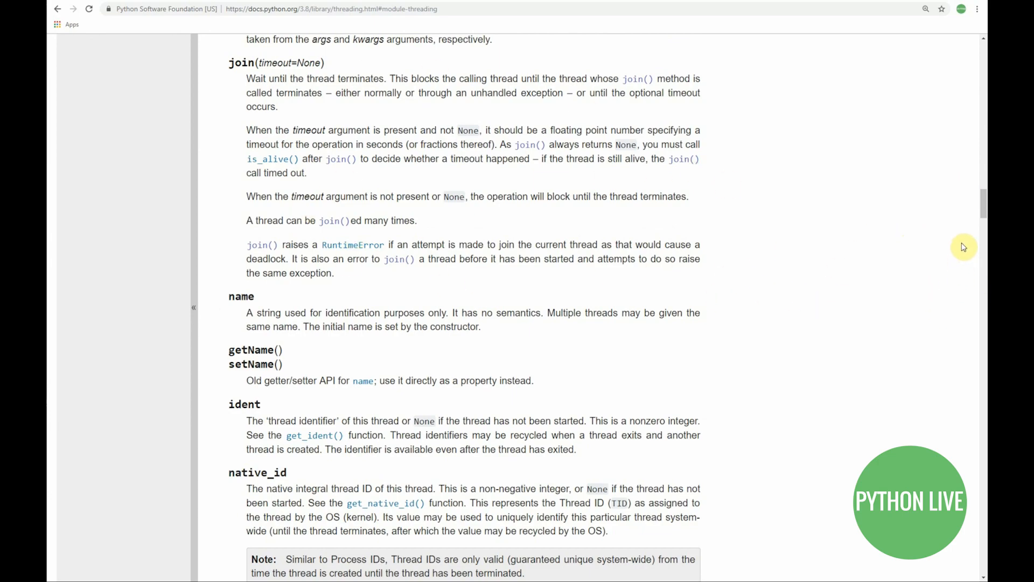
scroll("down", 3)
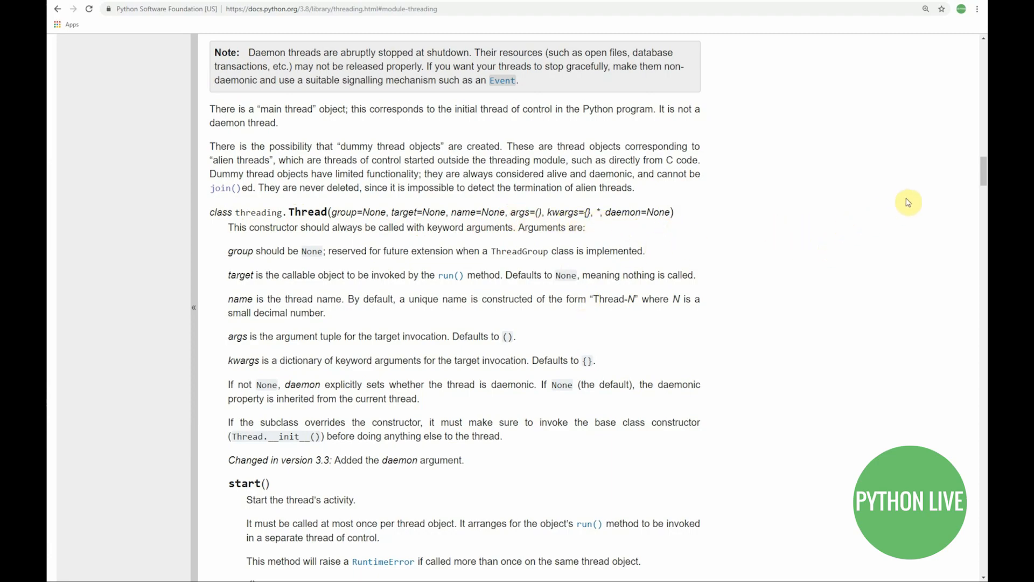
scroll("down", 3)
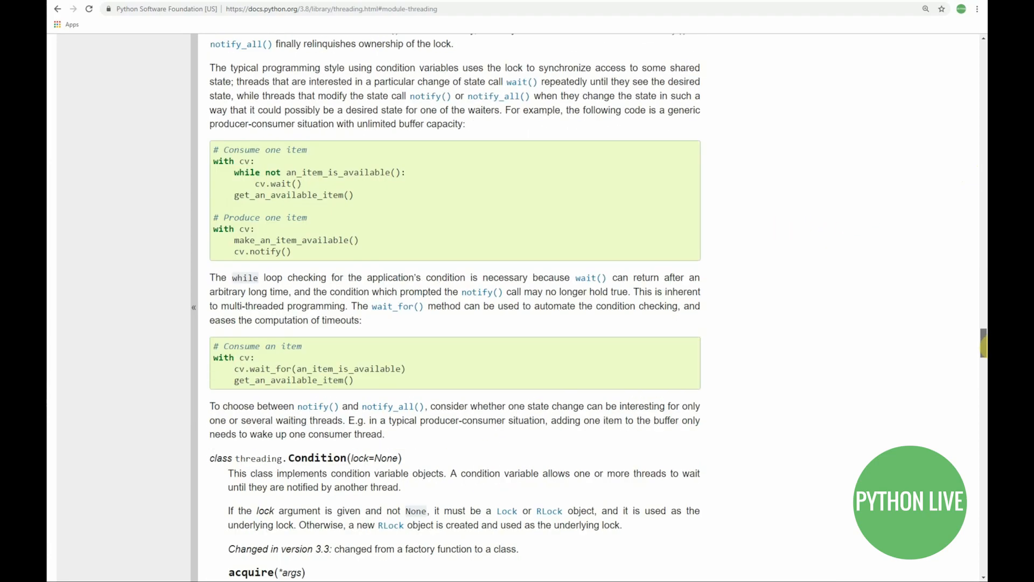
scroll("down", 3)
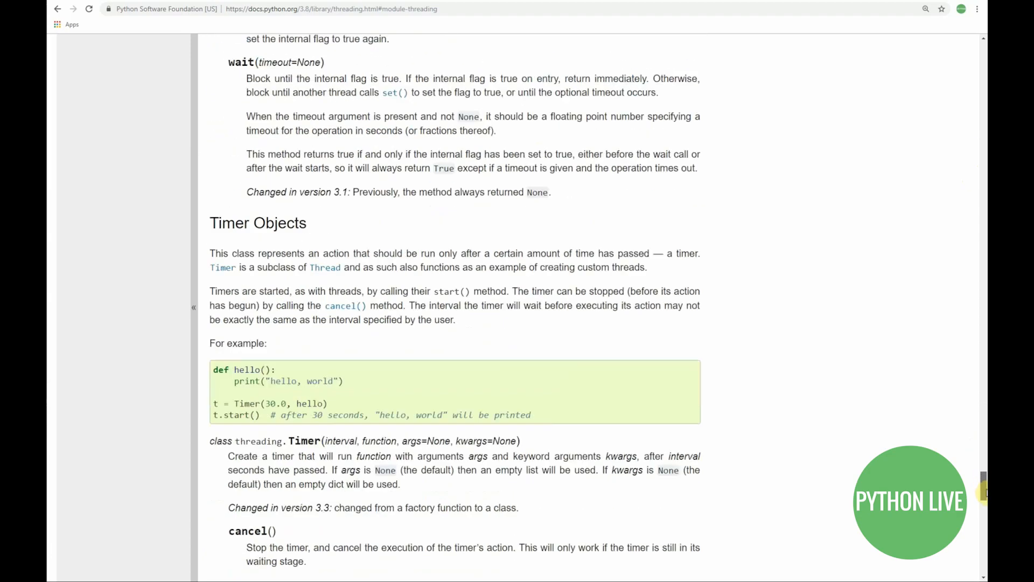
scroll("down", 3)
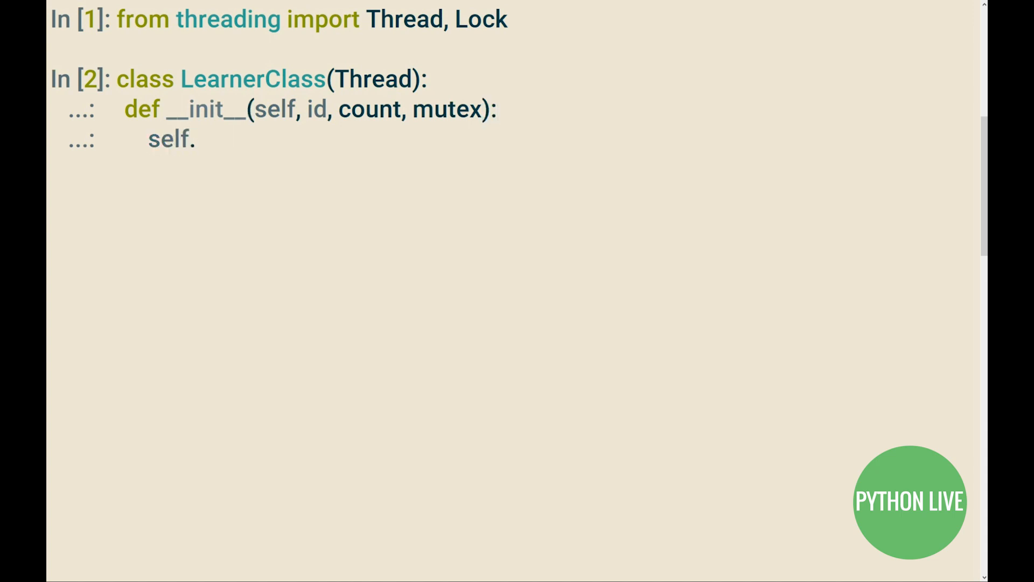
- Assign self.id and self.mutex in __init__, then add a Thread.__init__(self) call
type("id = id")
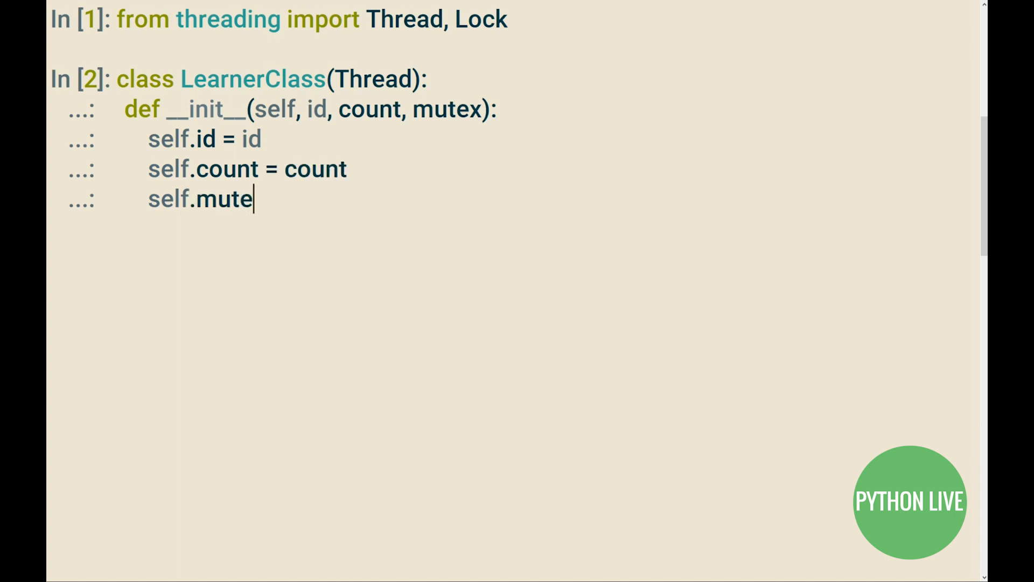
type("x = mutex")
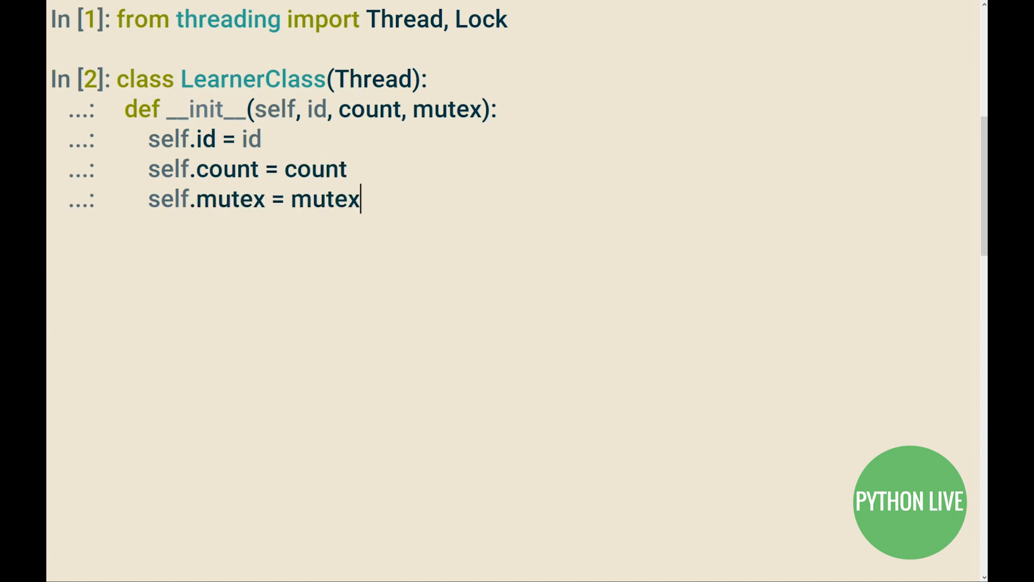
key("Enter")
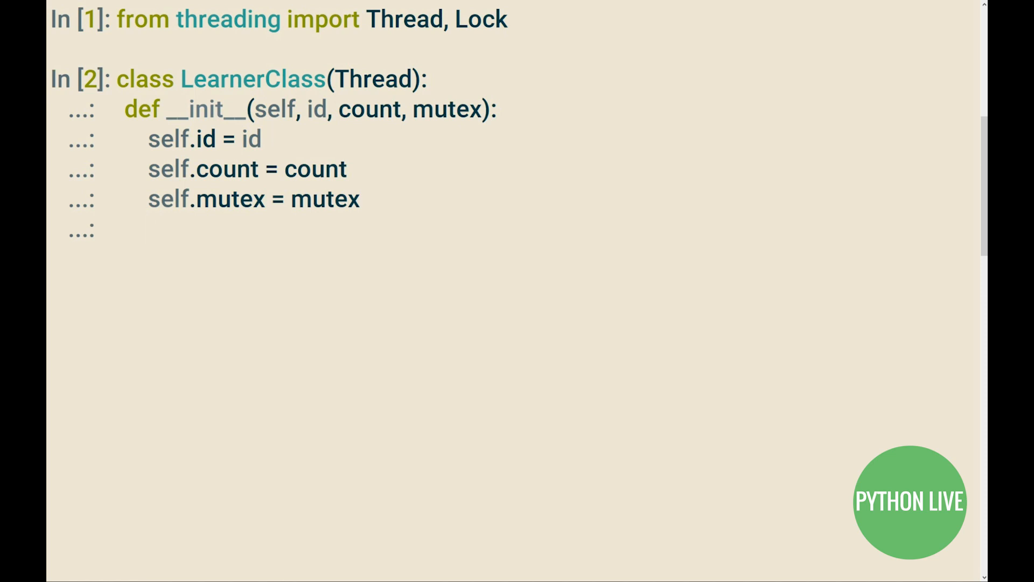
type("Thread")
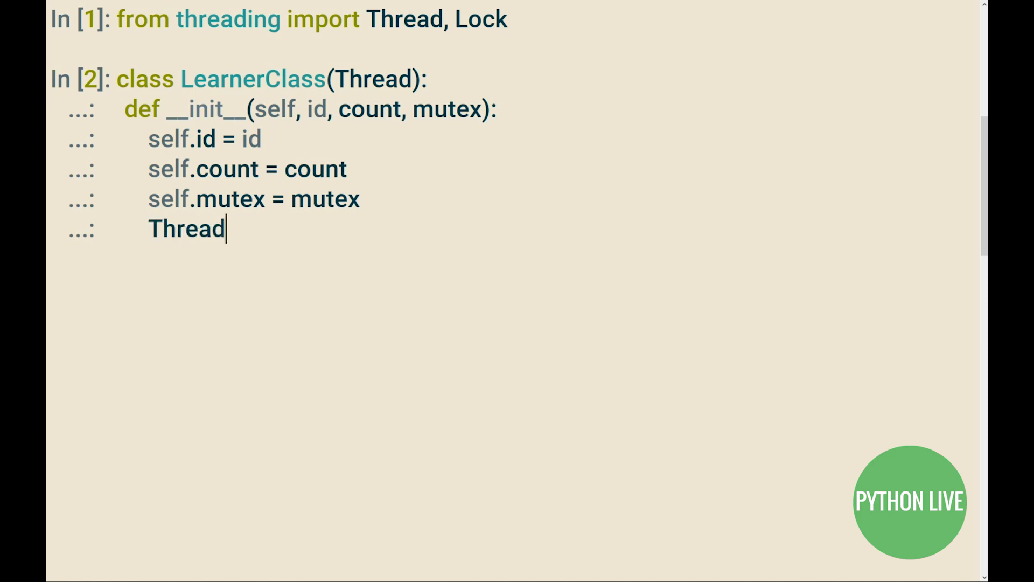
type(".__init")
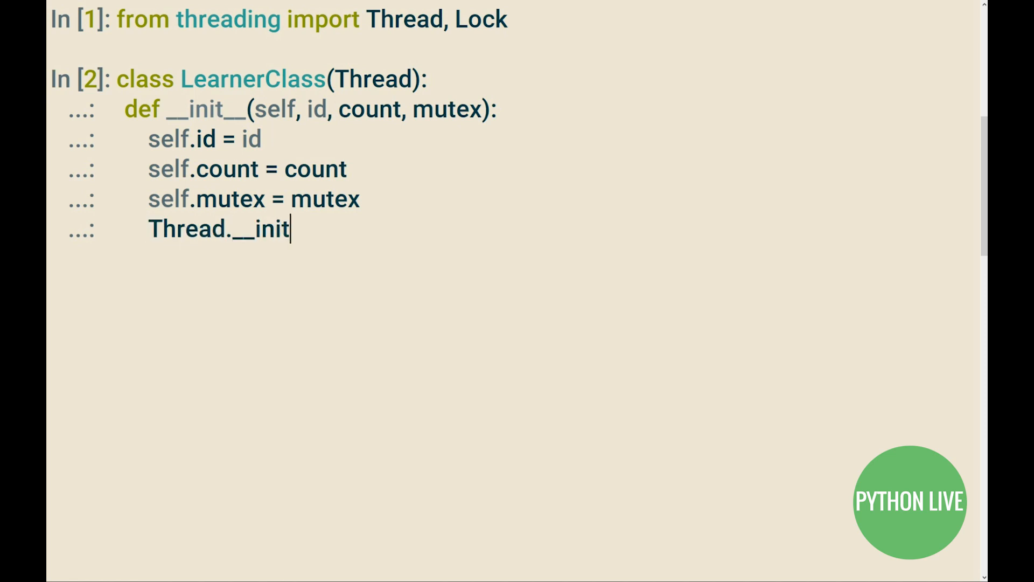
type("__(self")
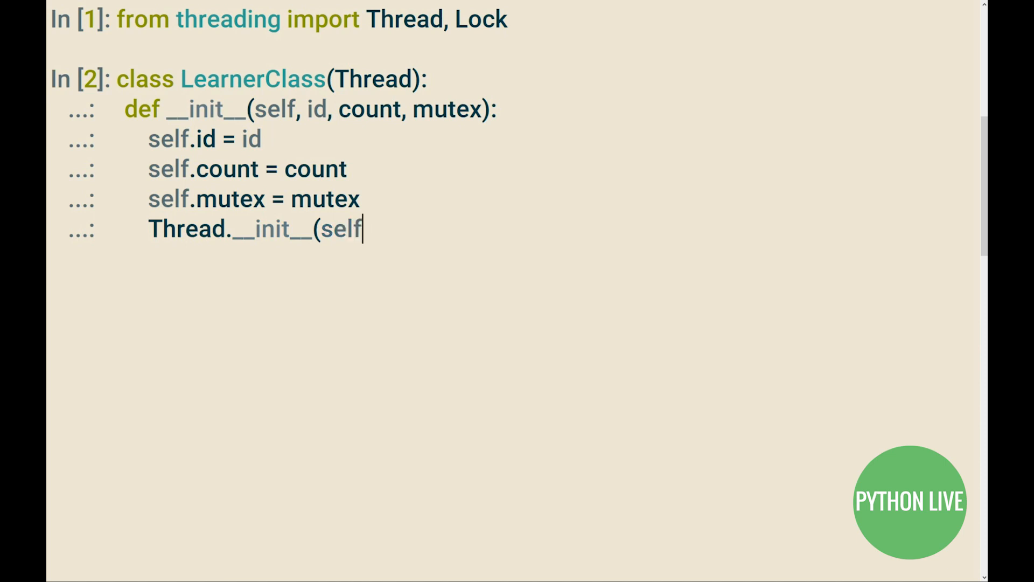
type(")")
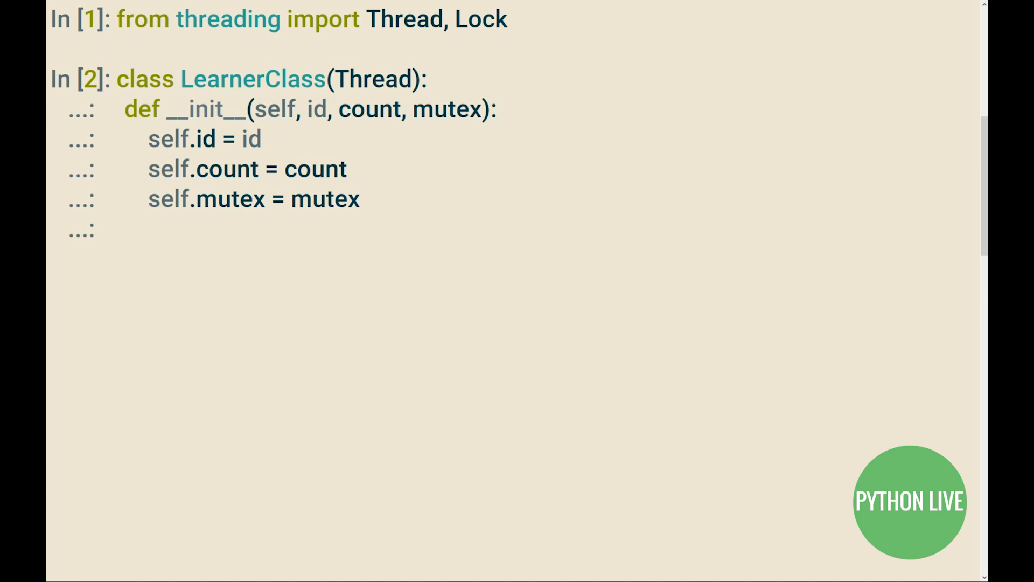
- Call super().__init__() and begin a run(self) method looping over range(self.count)
type("super()")
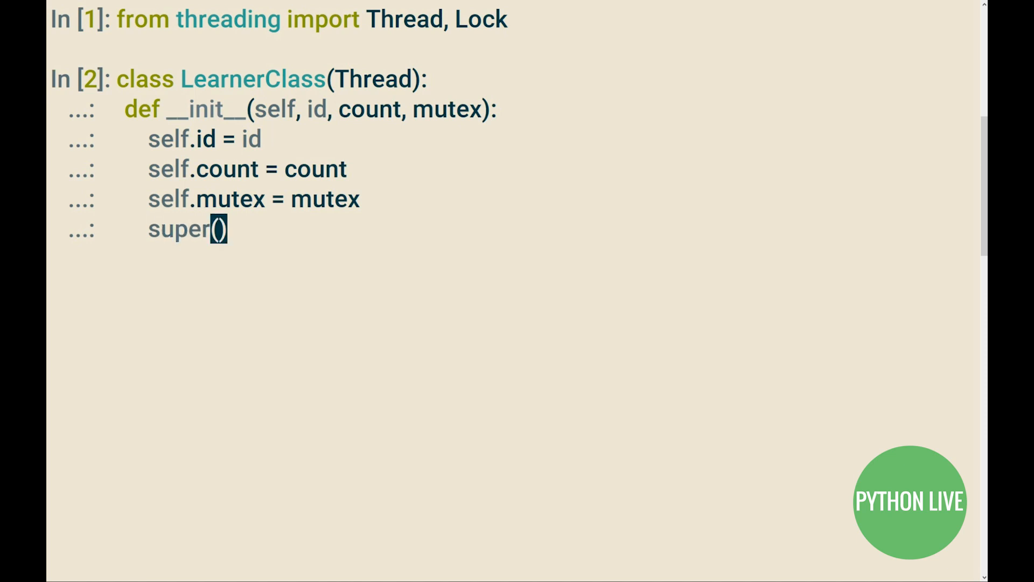
type(".__init__(")
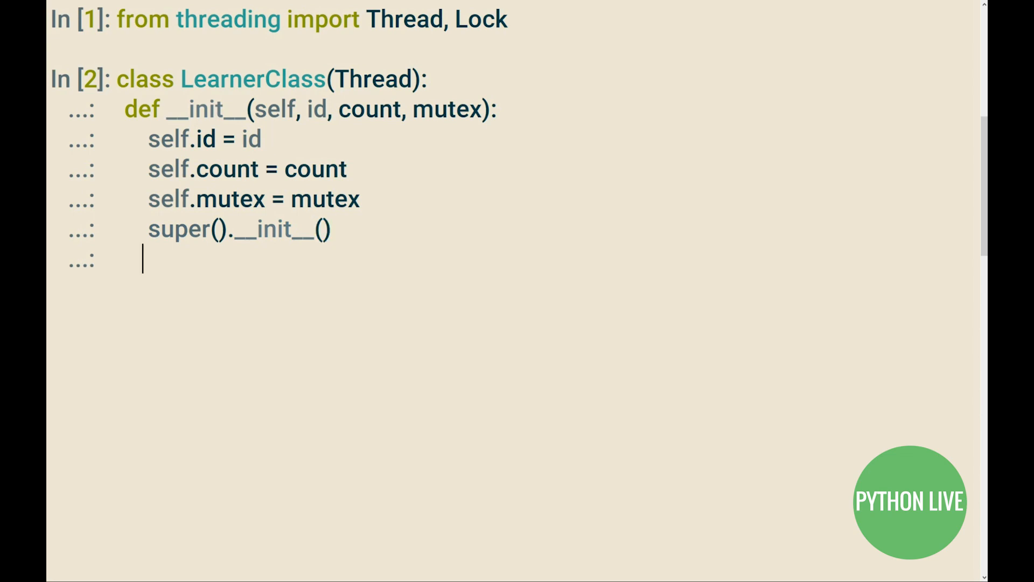
type("def run")
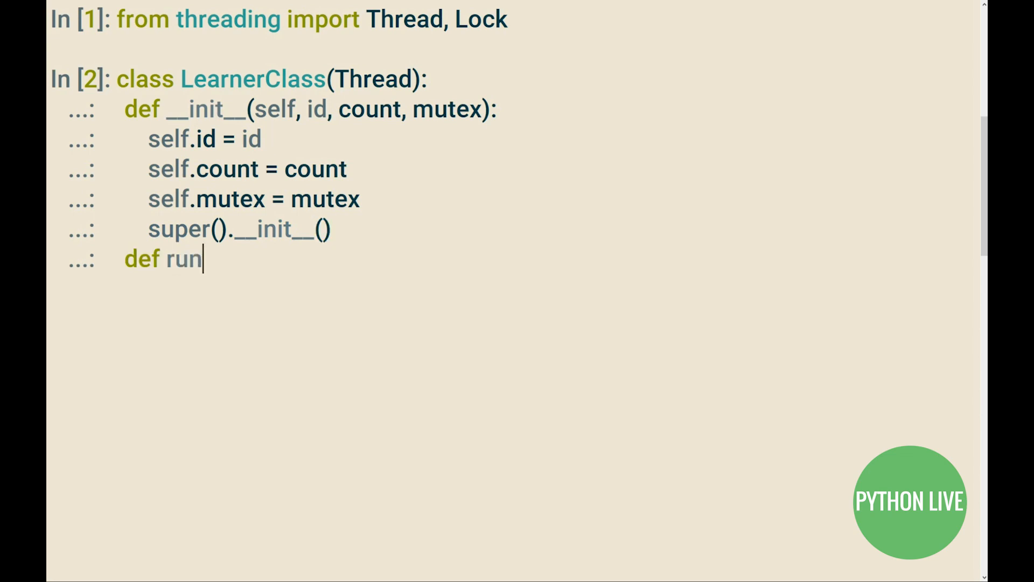
type("(self):")
type("for i in range(self.c")
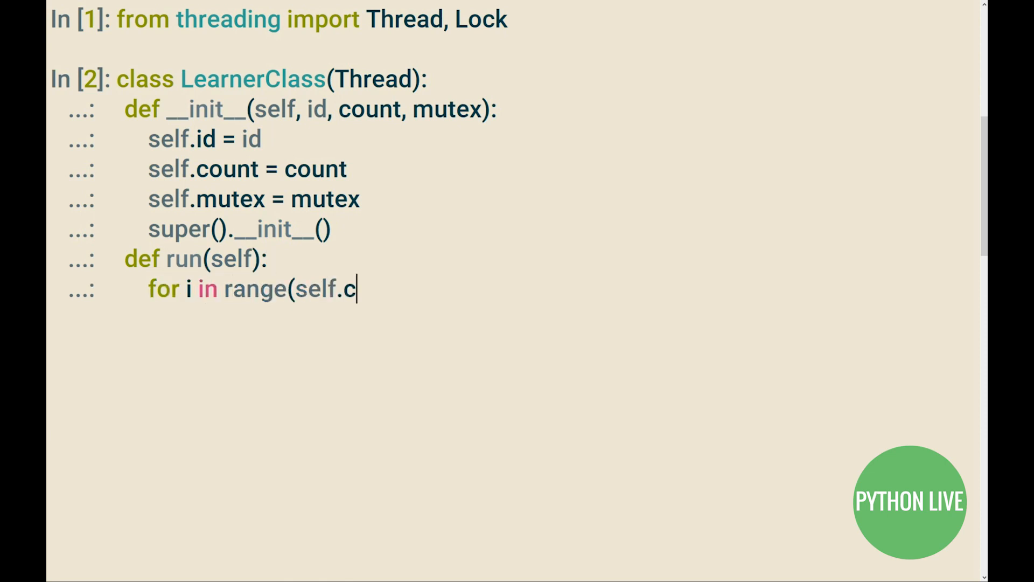
type("ount):")
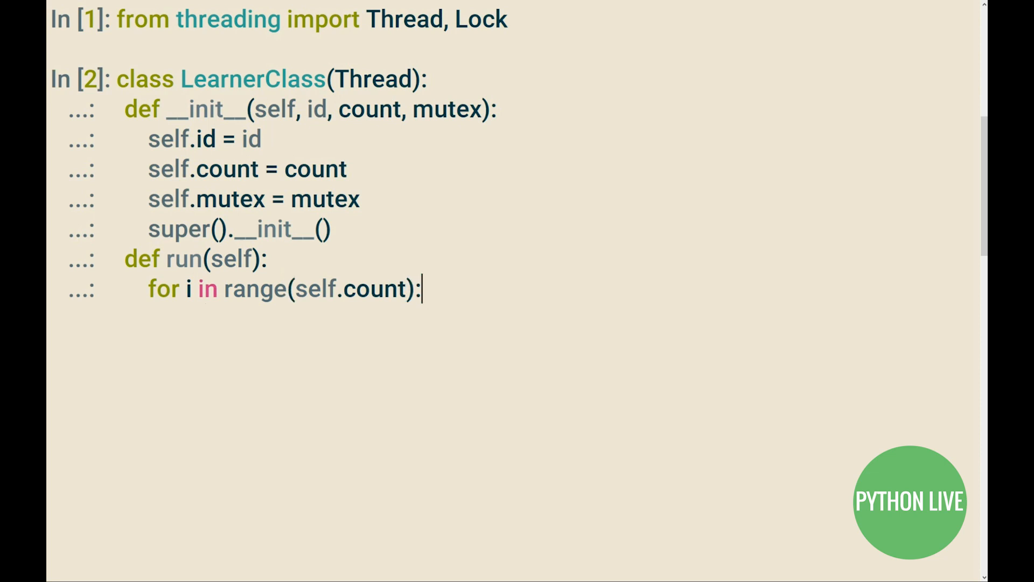
- Inside 'with self.mutex:' print f'[{self.id}] ---> i' for each iteration
type("with self.")
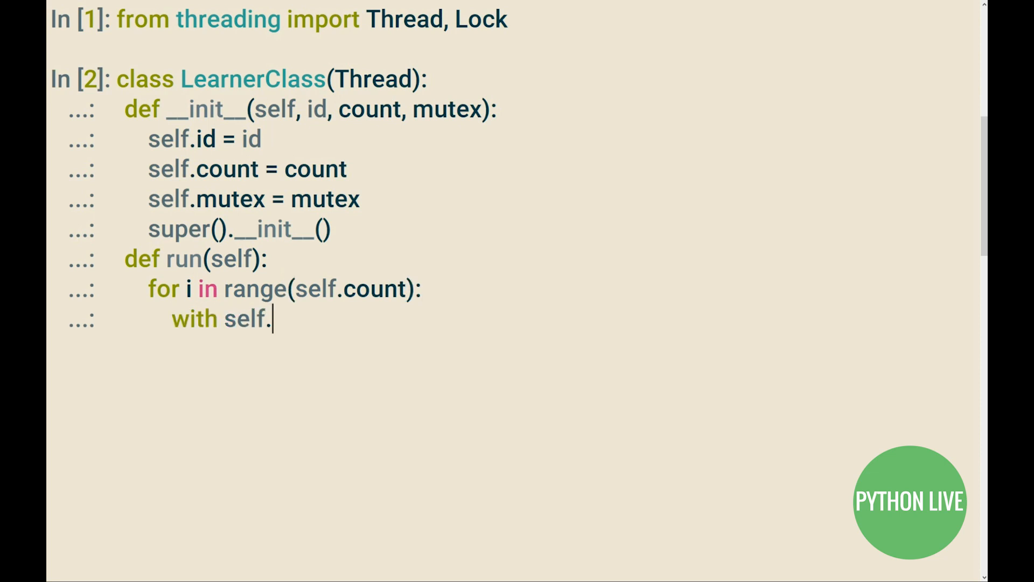
type("mutex:")
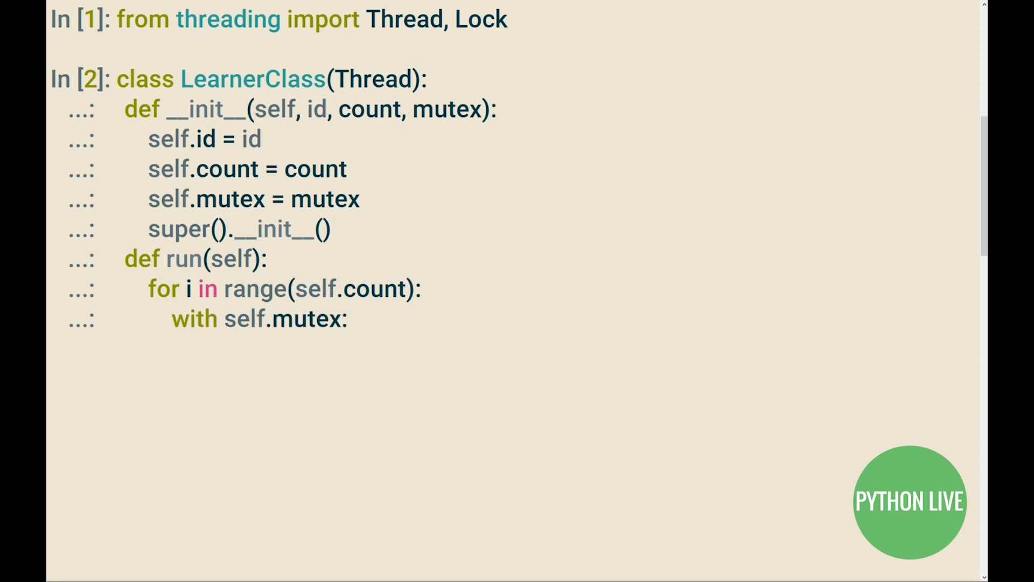
type("print(")
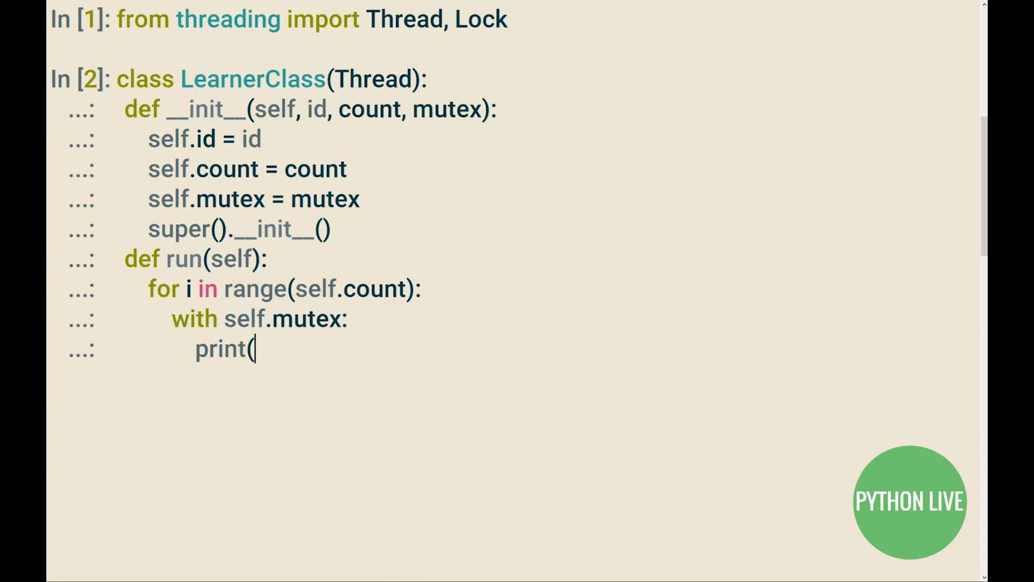
type("f'[{")
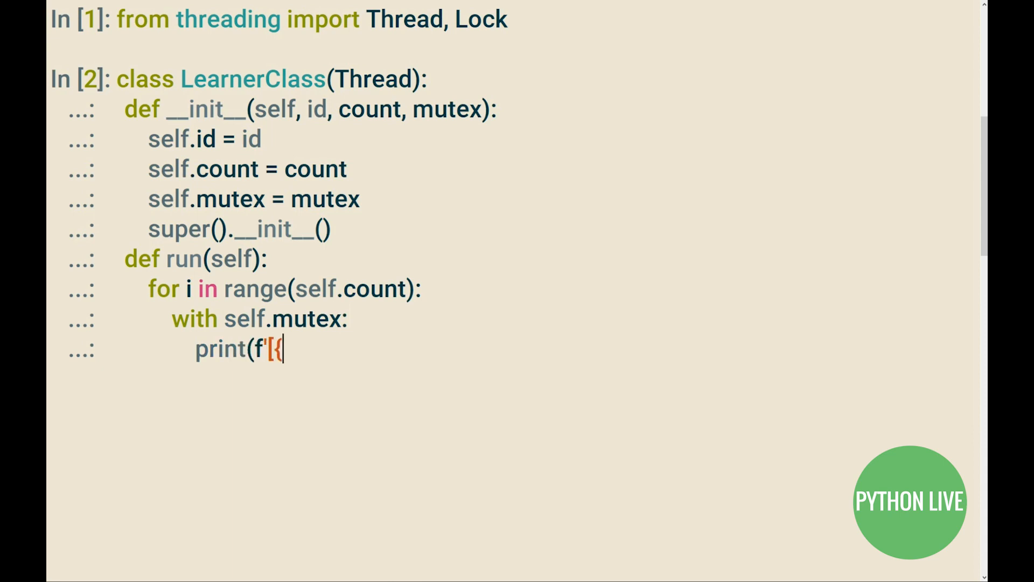
type("self.id")
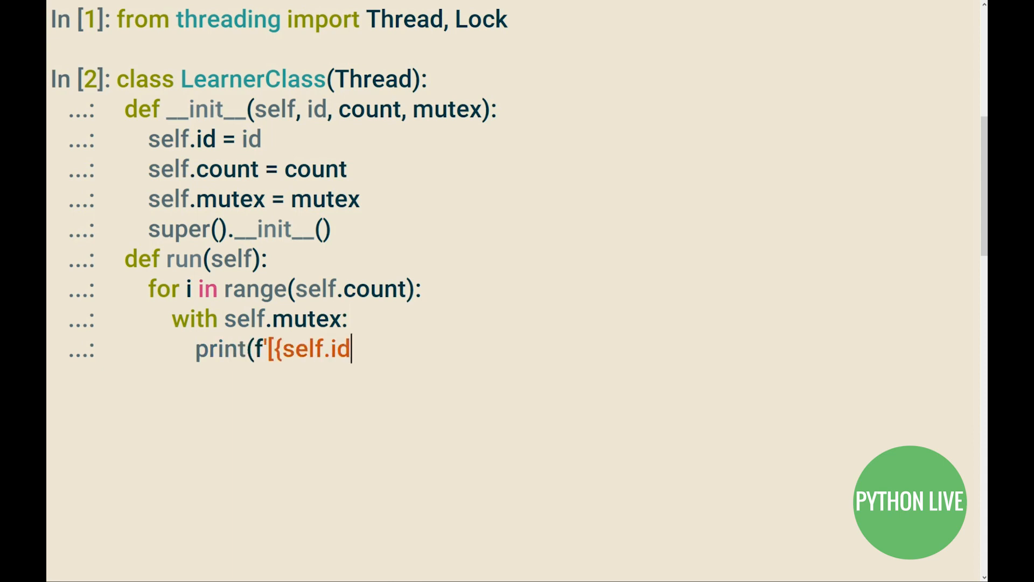
type("}]")
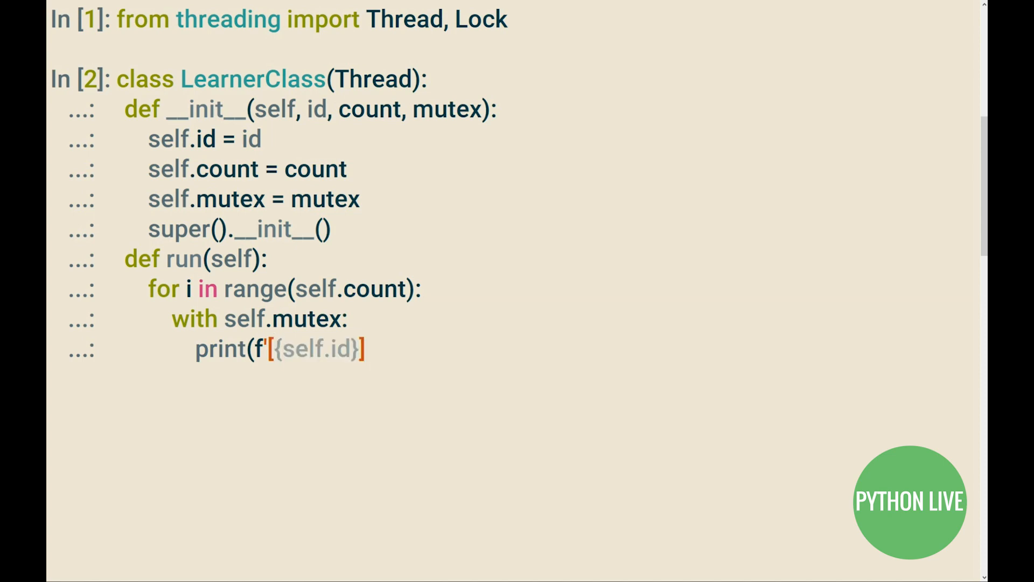
type("---> i")
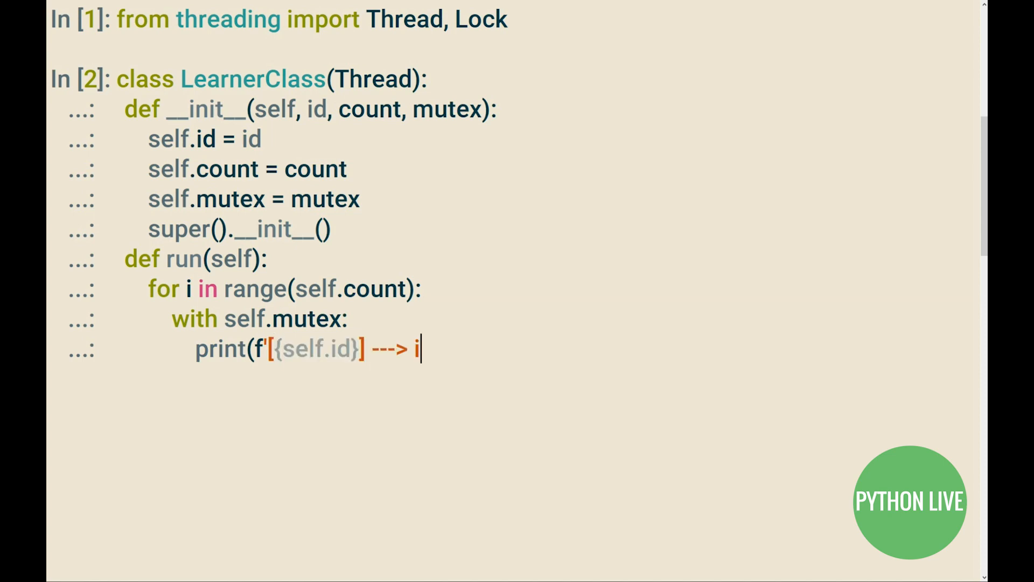
type("')")
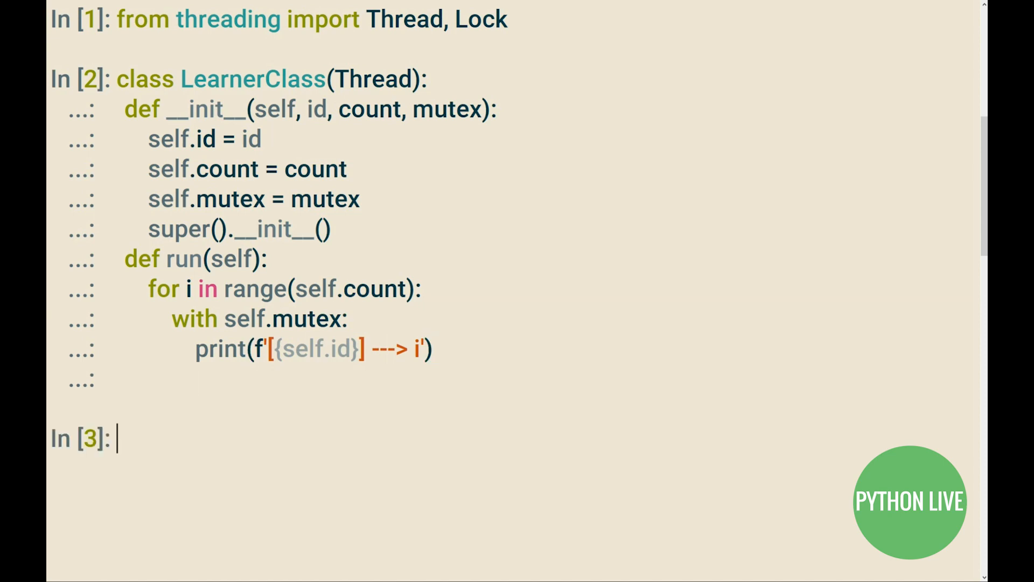
- Define stdoutmutex = Lock(), threads = [], and loop range(10) creating LearnerClass(i, 100, stdoutmutex)
type("stdoutmutex")
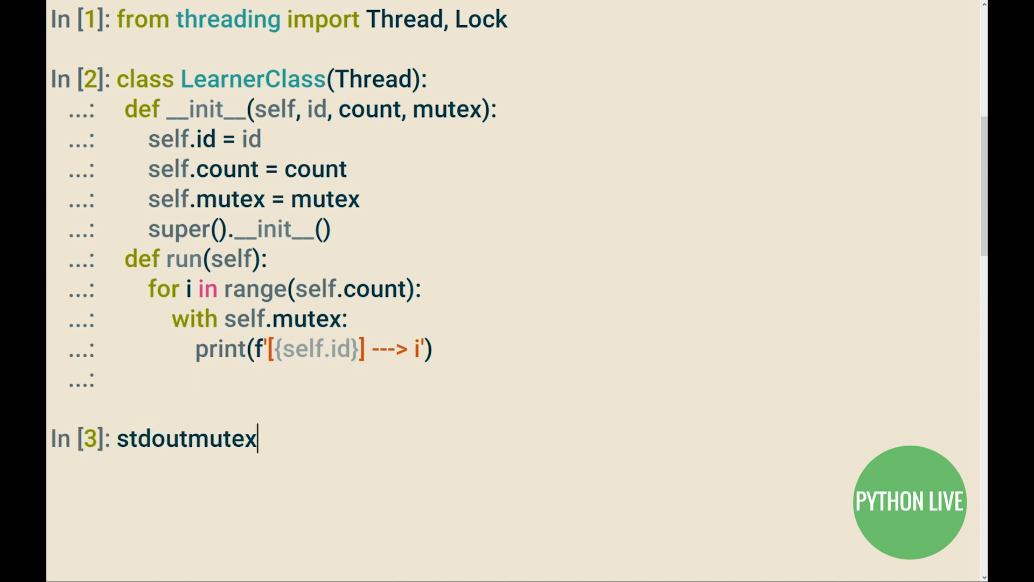
type("= Lock()")
type("threads =")
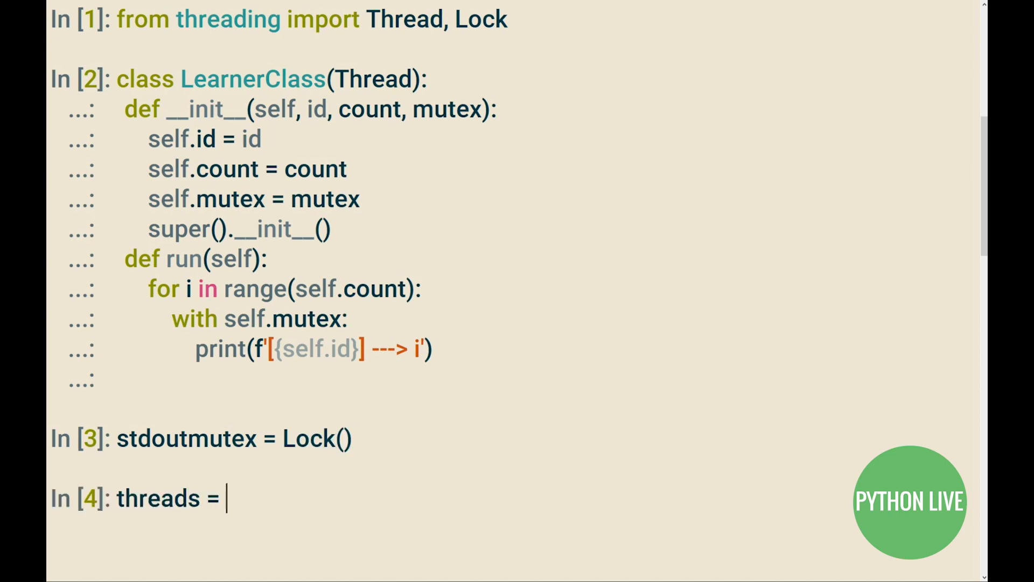
type("[]")
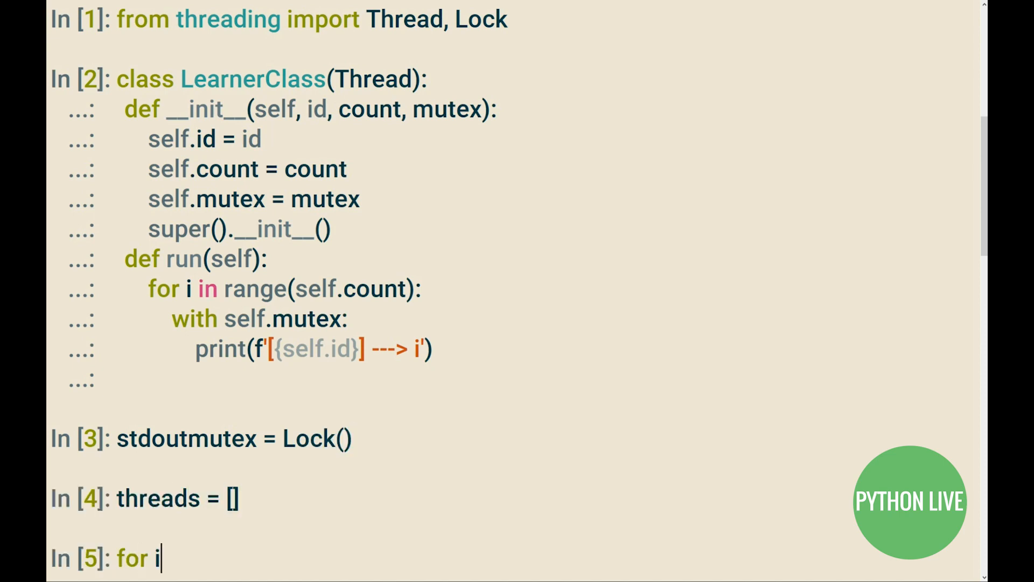
type("in range(10):")
type("thread")
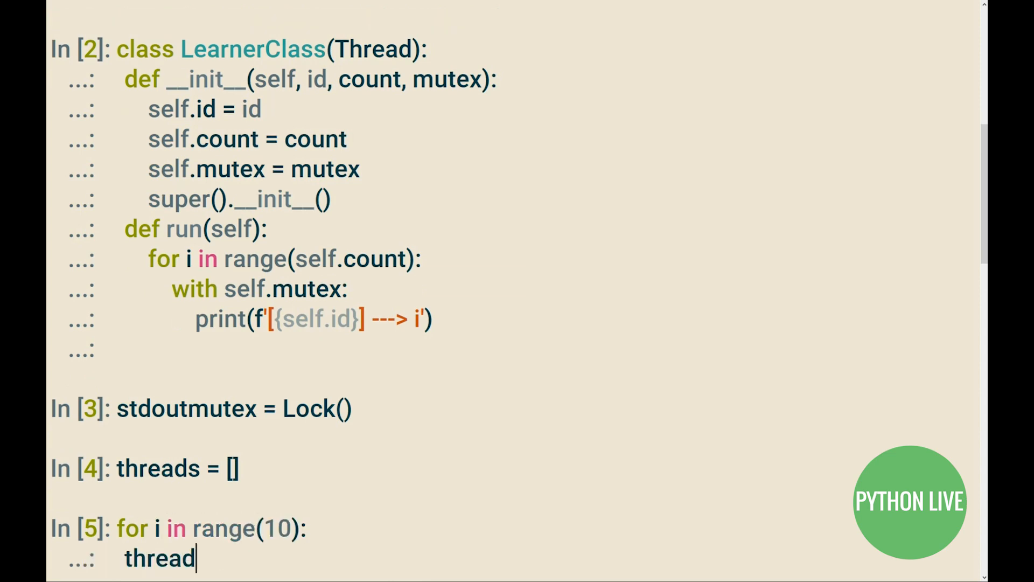
type("= Learne")
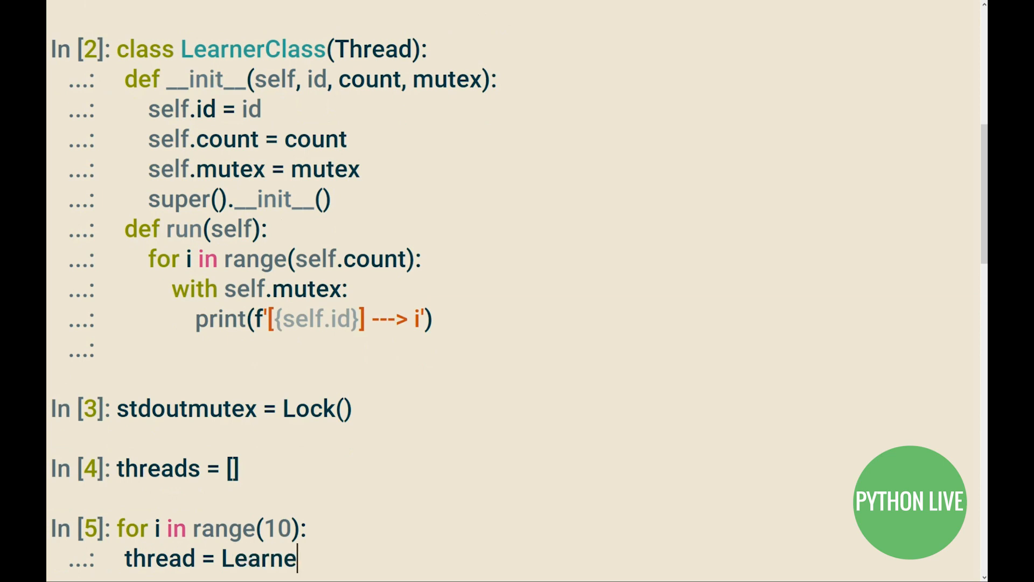
type("rClass(i, 1")
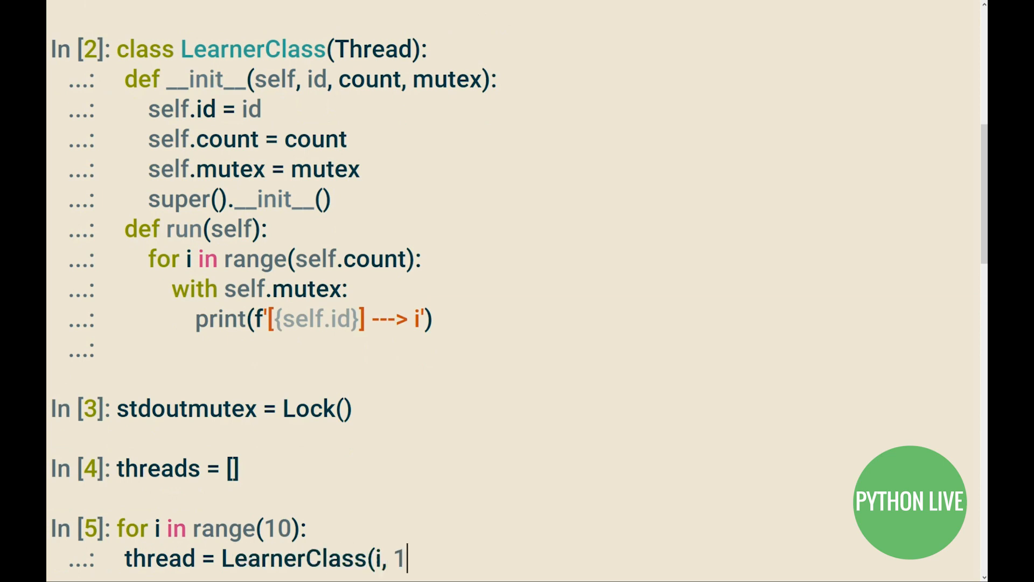
type("00, stdou")
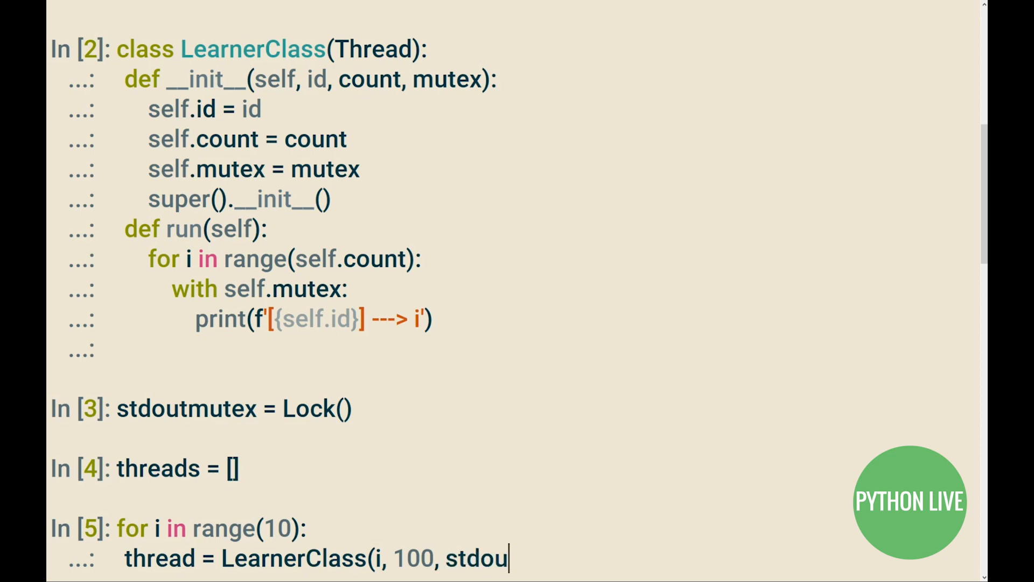
type("tmutex)")
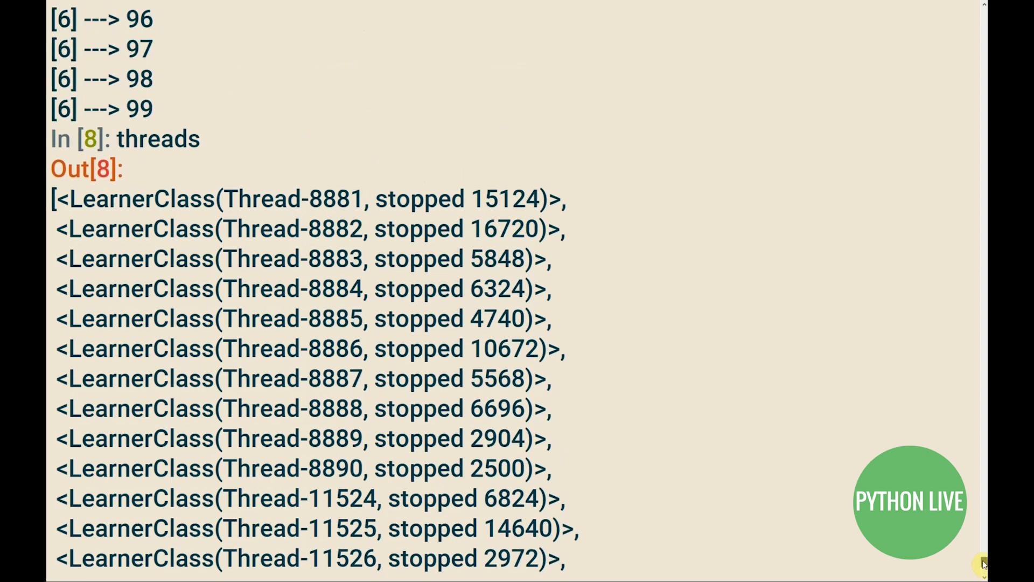
- Search the threading.py source page for 'rep'
scroll("down", 3)
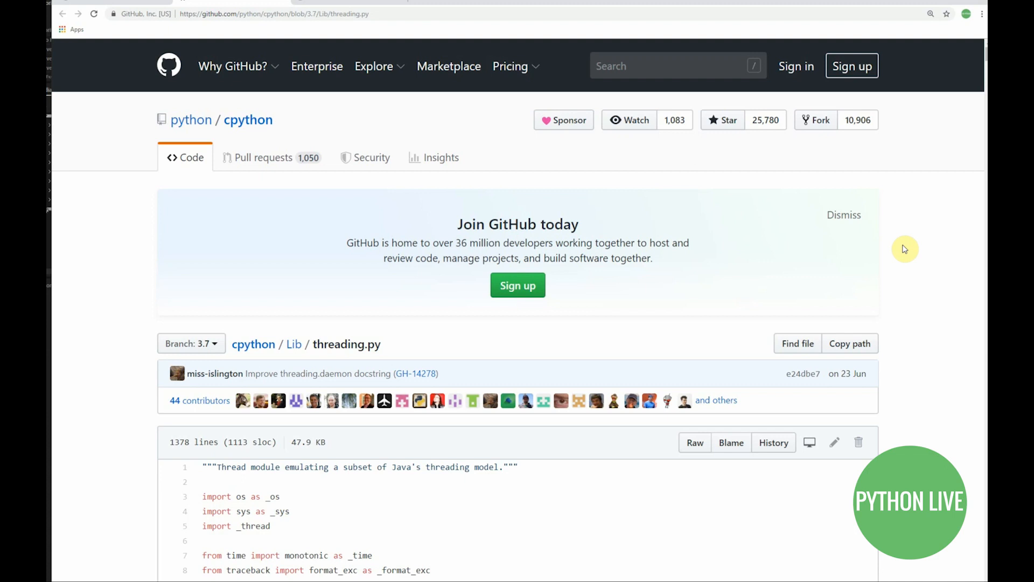
key("ctrl+f")
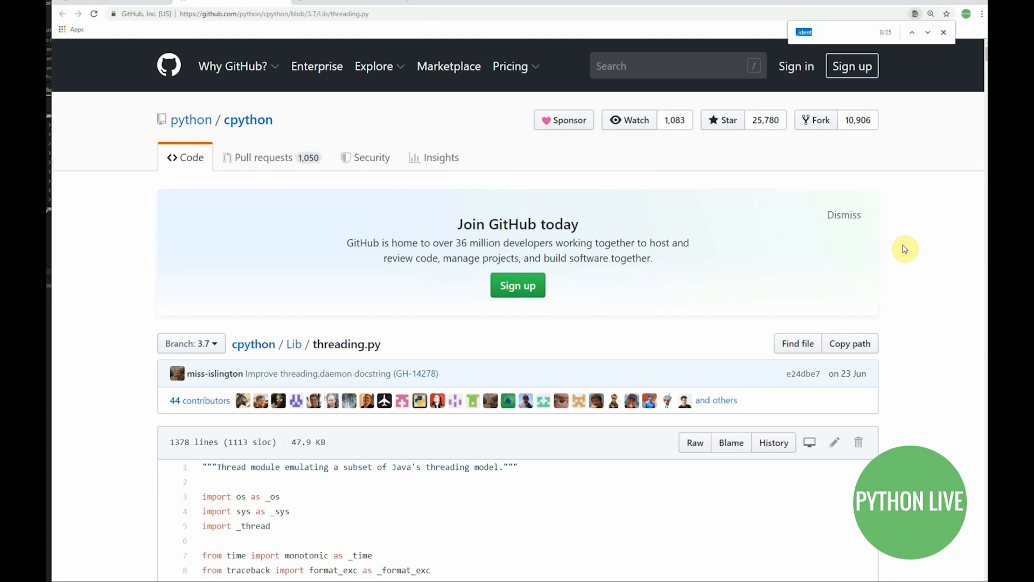
type("repr")
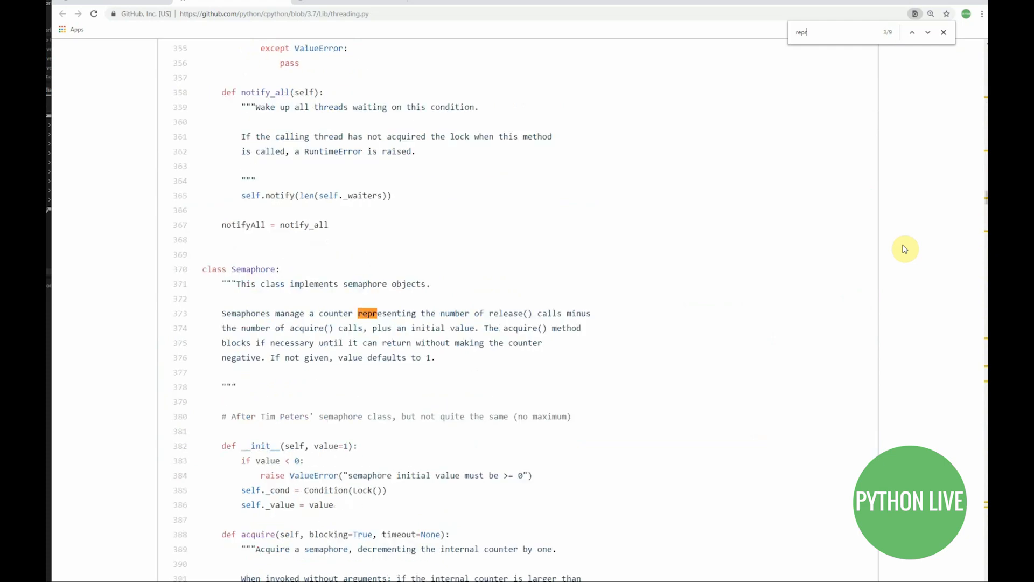
- Advance to the next repr match and scroll into the Thread class
left_click(929, 33)
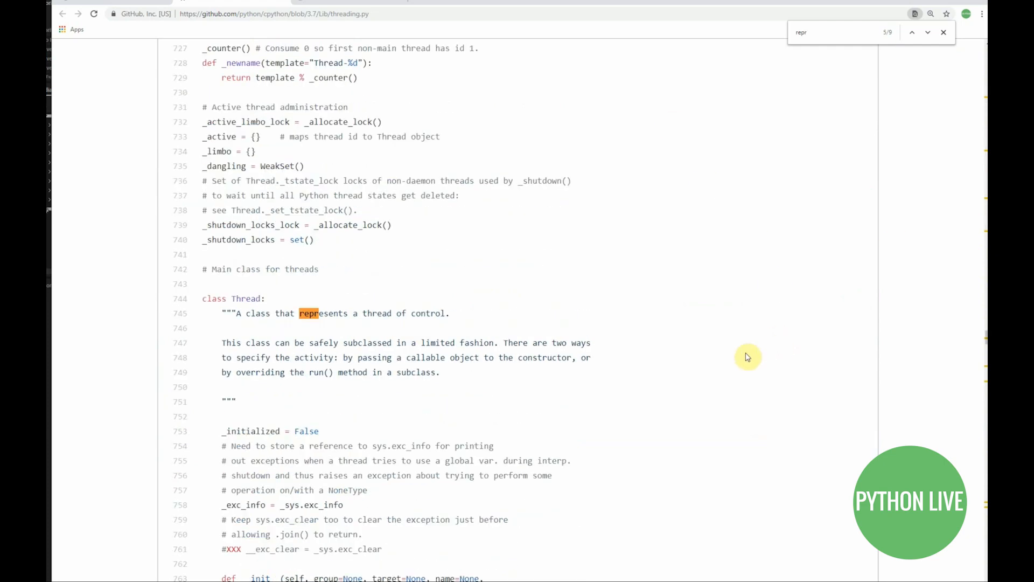
mouse_move(758, 359)
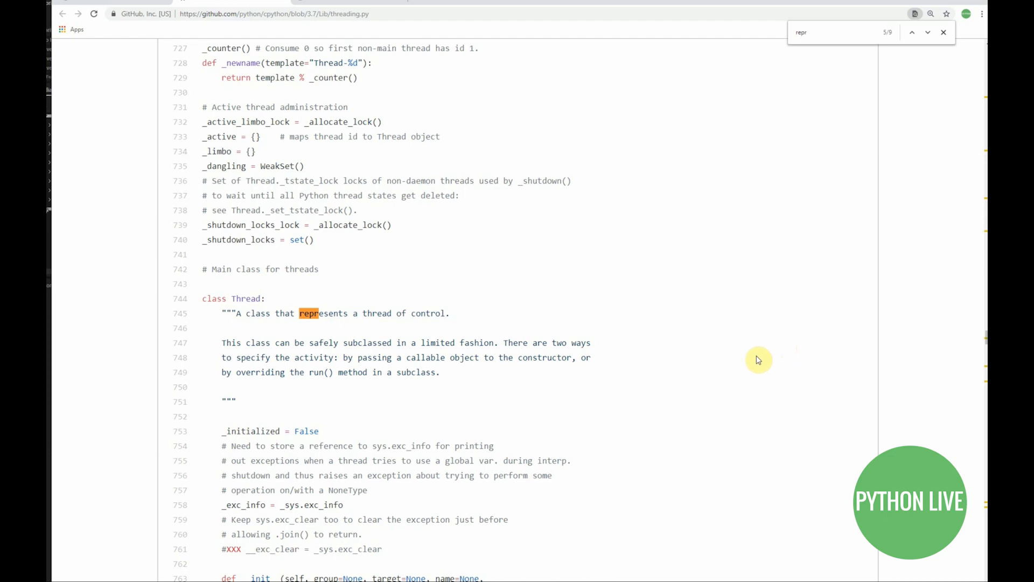
mouse_move(790, 339)
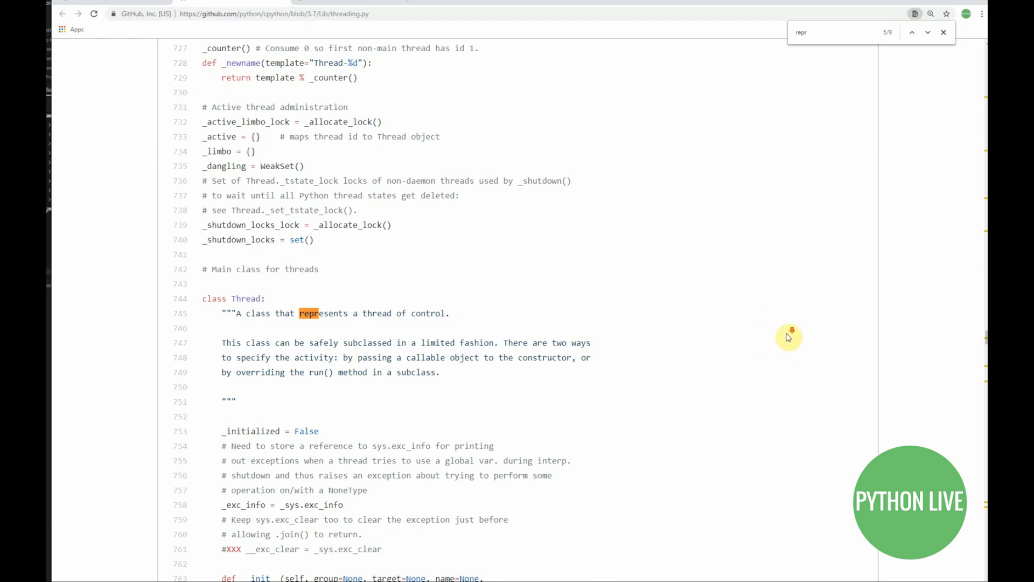
scroll("down", 3)
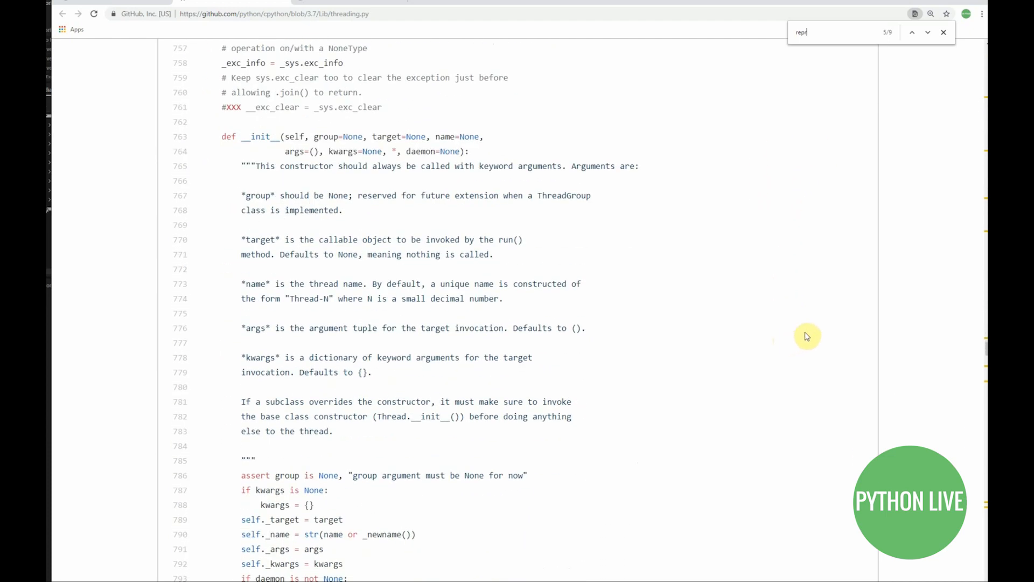
mouse_move(799, 378)
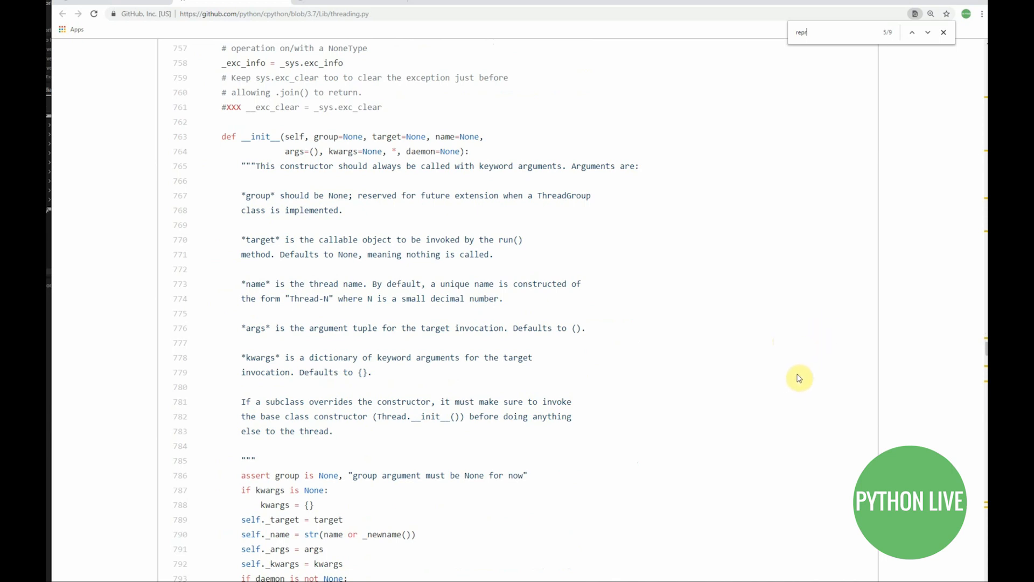
mouse_move(758, 384)
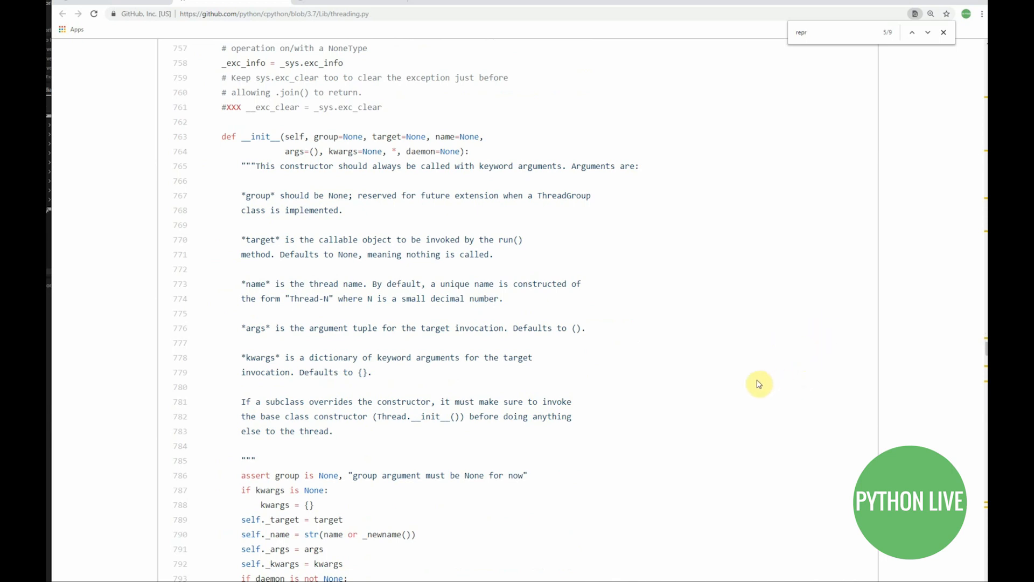
mouse_move(769, 373)
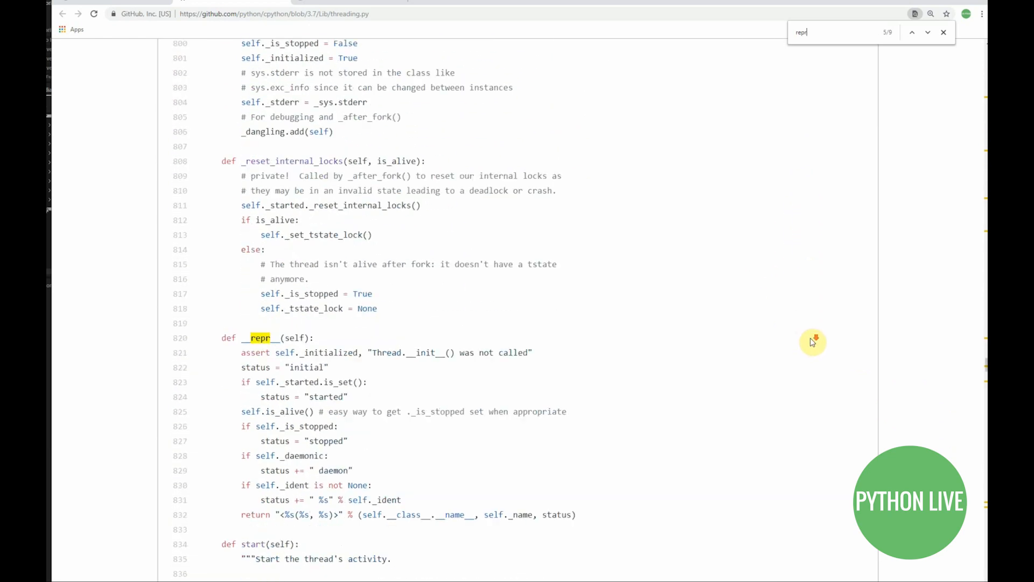
- Scroll down to the Thread __repr__ method showing its status string
scroll("down", 3)
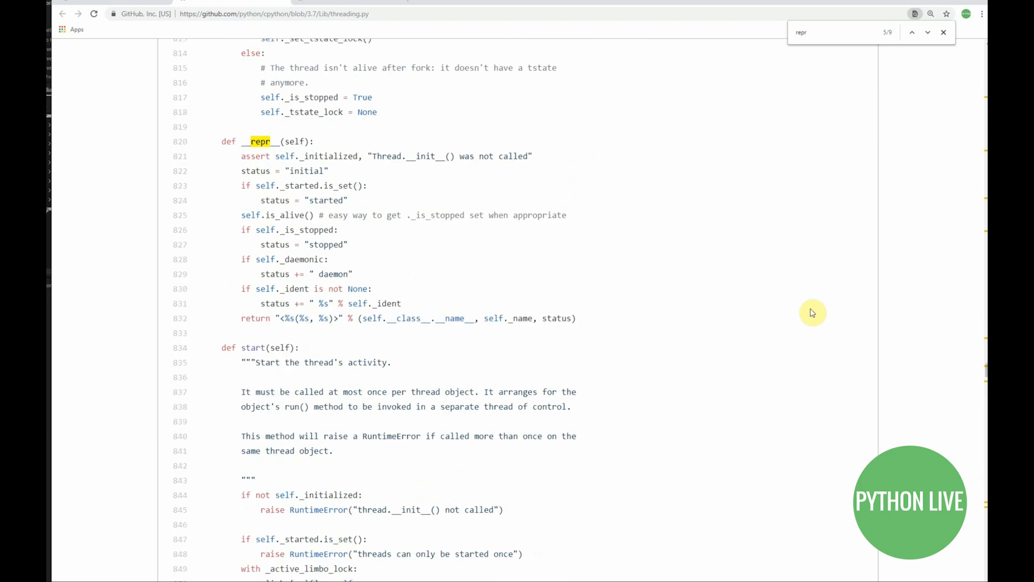
mouse_move(244, 318)
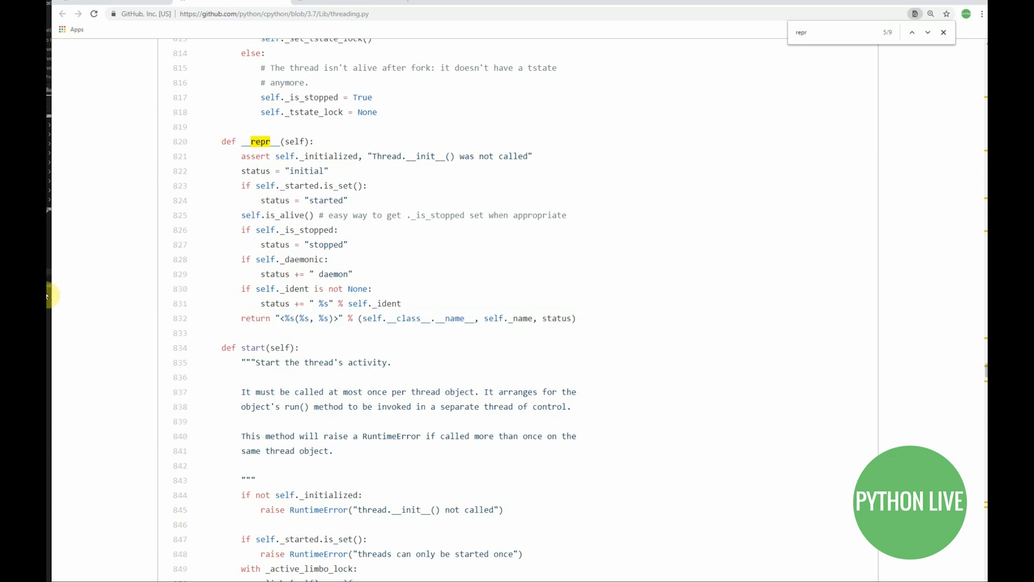
mouse_move(280, 339)
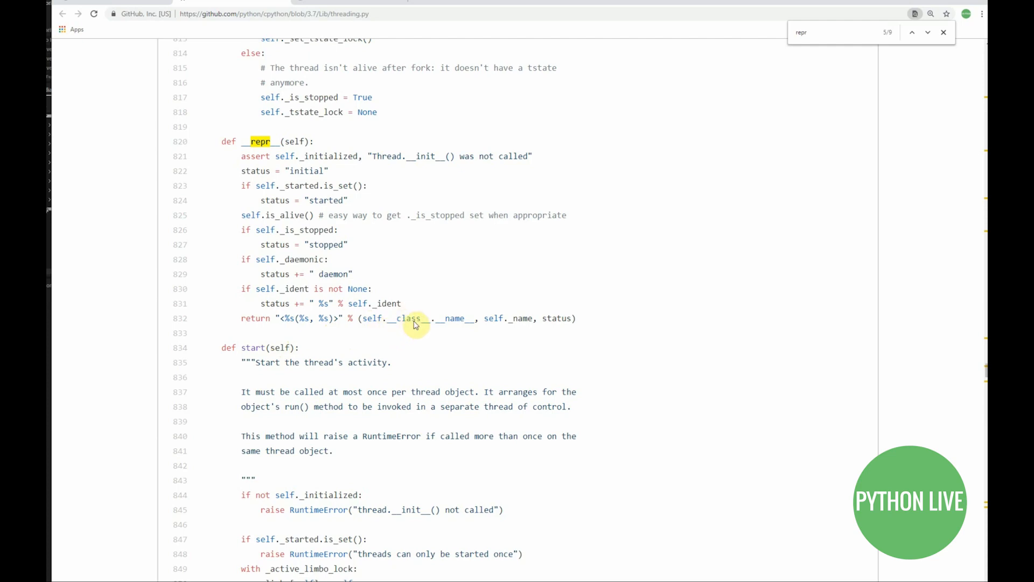
mouse_move(365, 332)
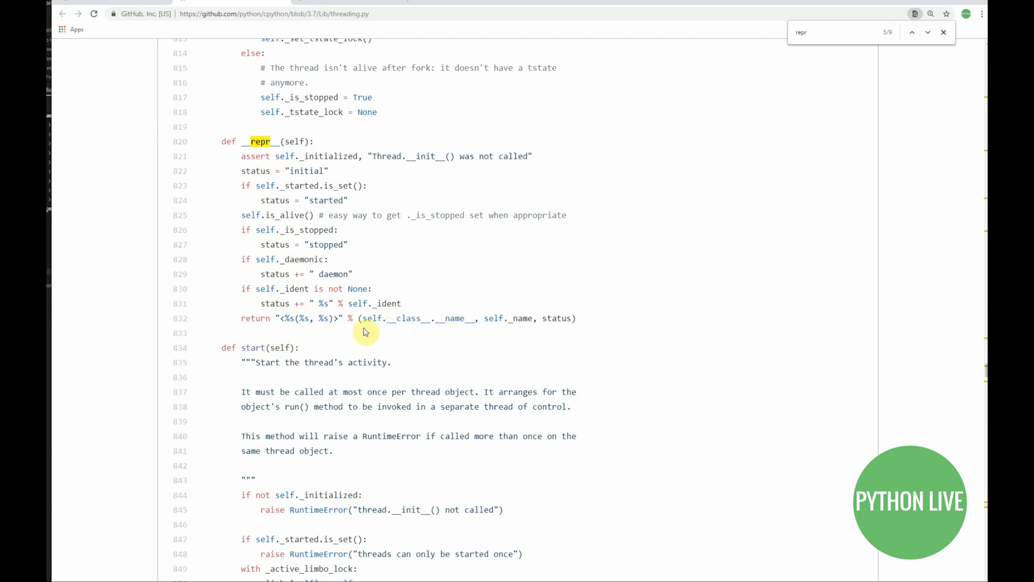
mouse_move(381, 332)
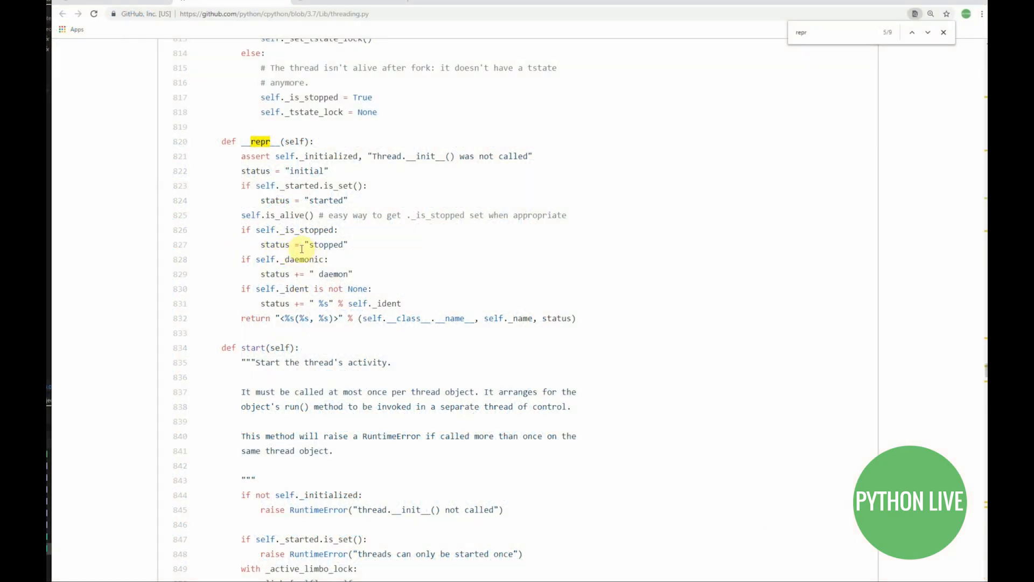
mouse_move(360, 279)
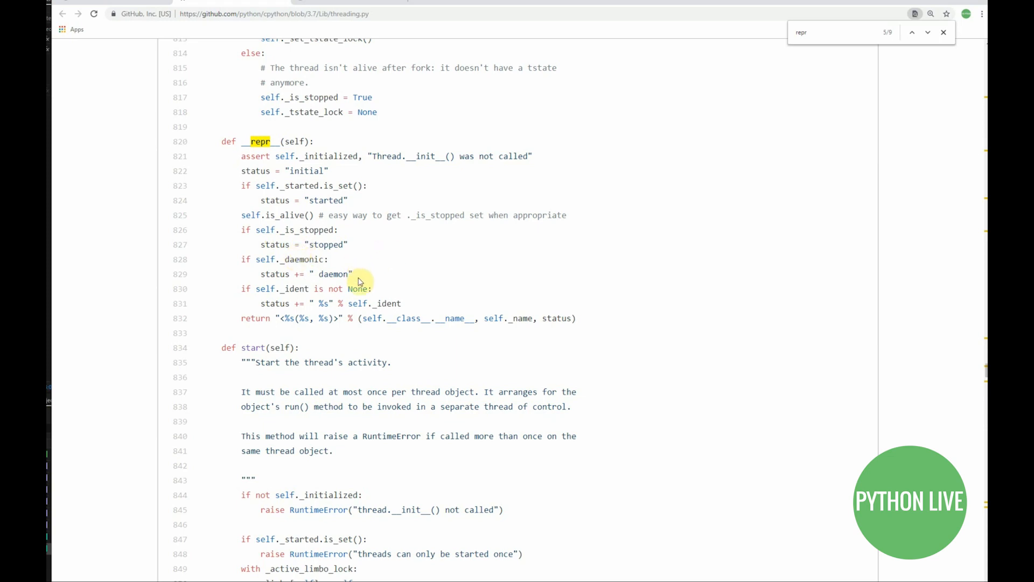
mouse_move(420, 308)
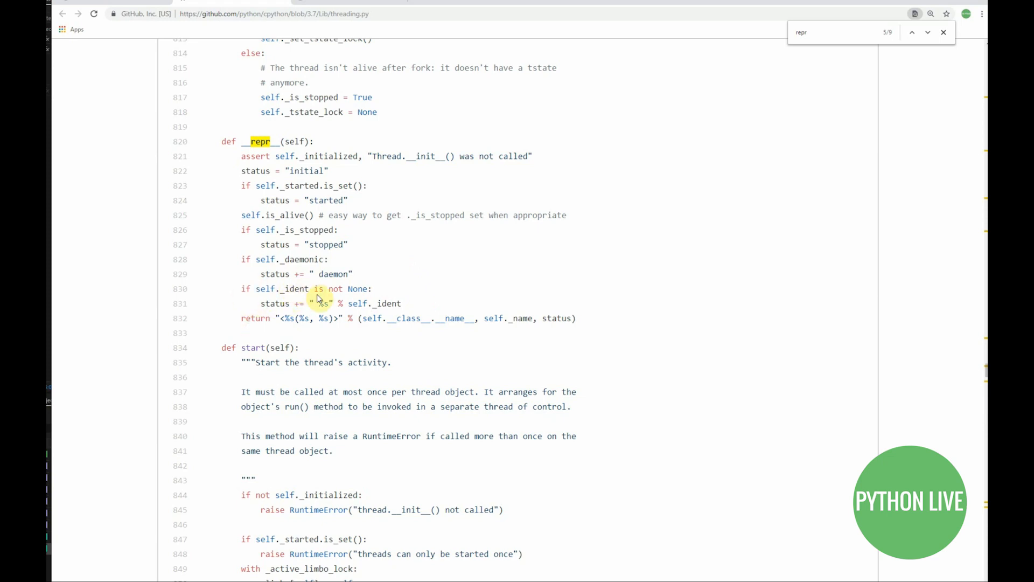
mouse_move(265, 309)
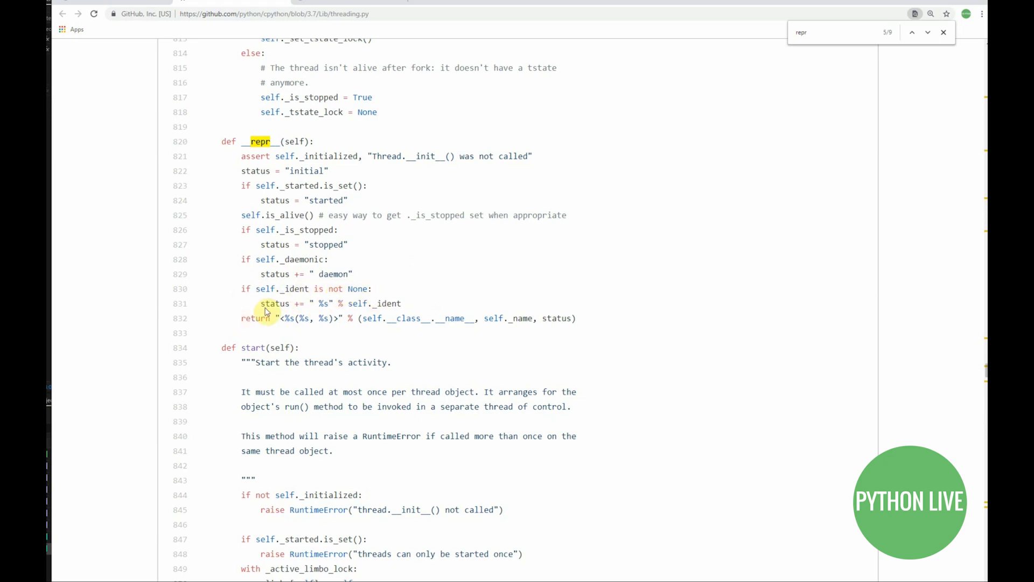
mouse_move(343, 314)
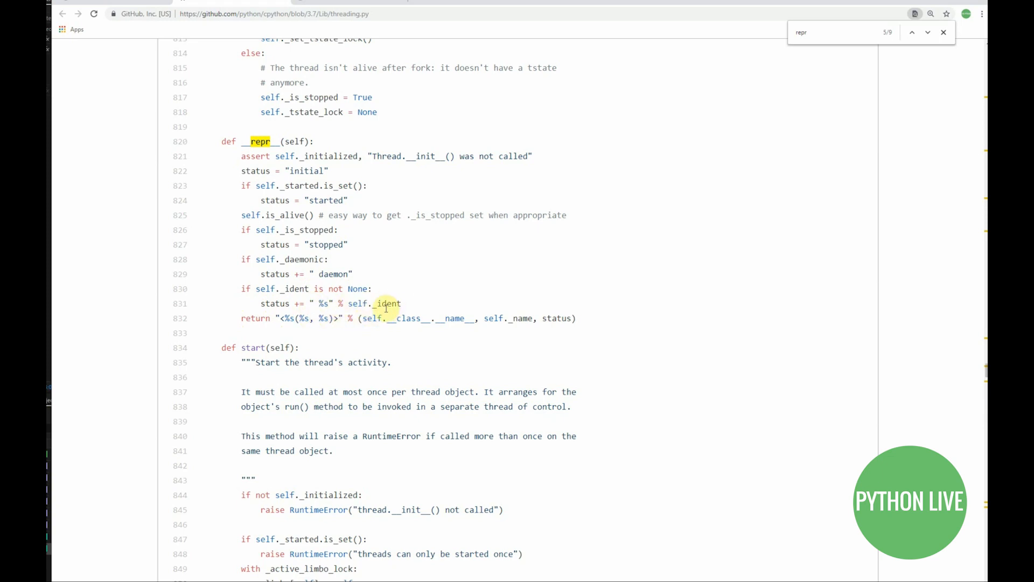
mouse_move(494, 300)
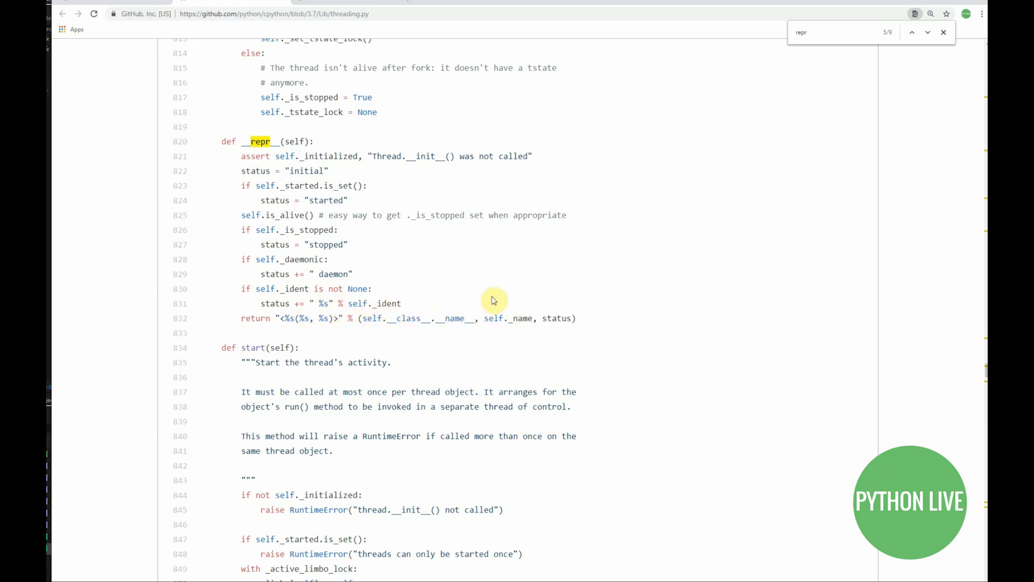
mouse_move(548, 265)
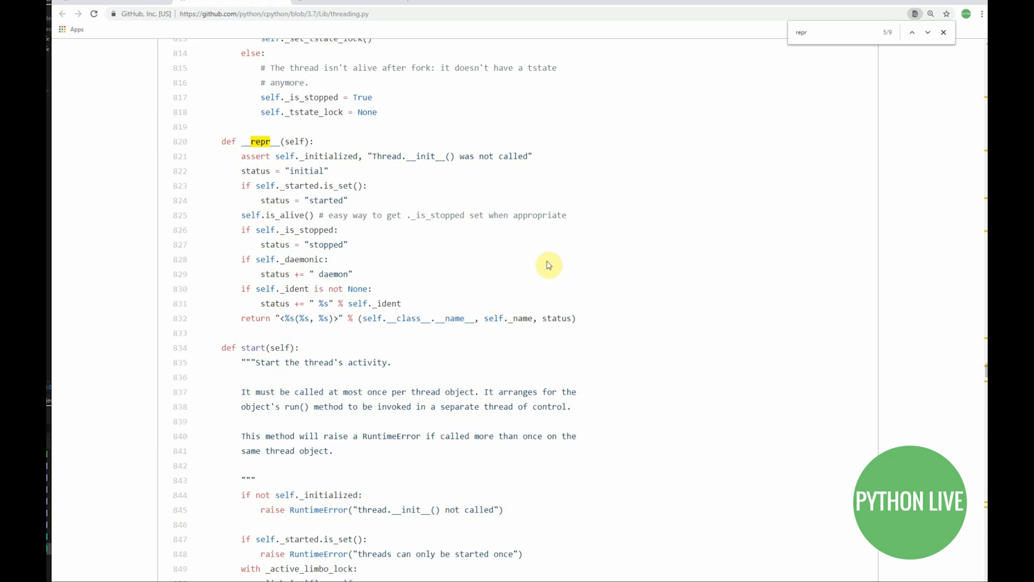
mouse_move(758, 395)
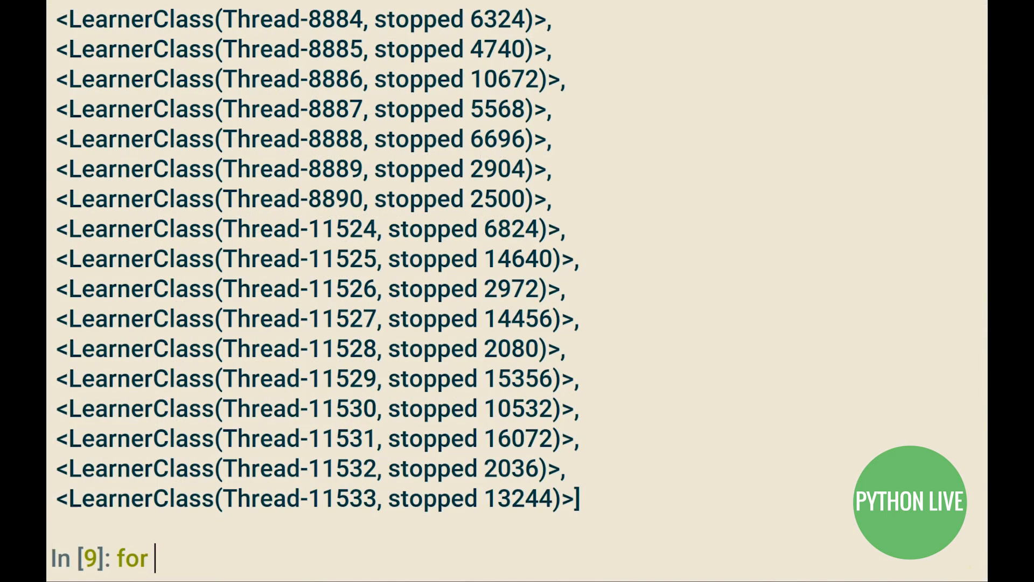
- Loop thread.join() over threads, then print a 'main thread exiting' message
type("thread in threads:")
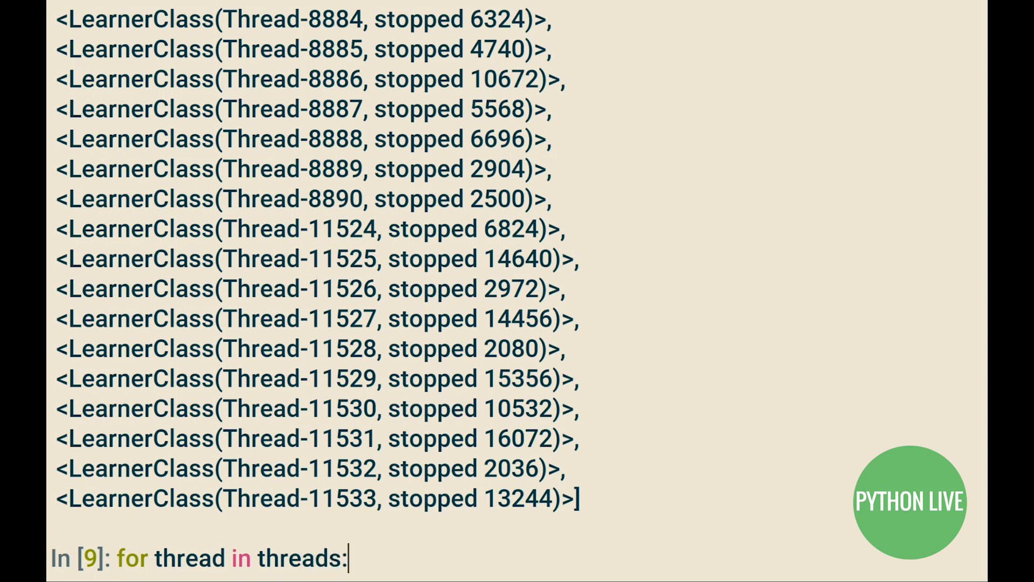
type("thread.join(")
type("print('M")
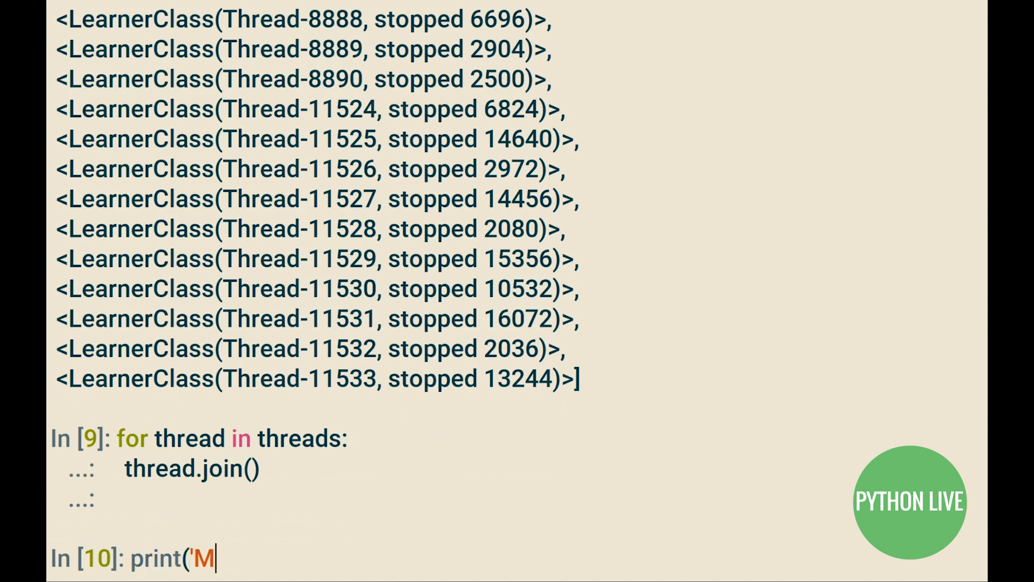
type("ain thread exiti")
type("[name for name in dir(stdoutmutex) if not name.startswith(")
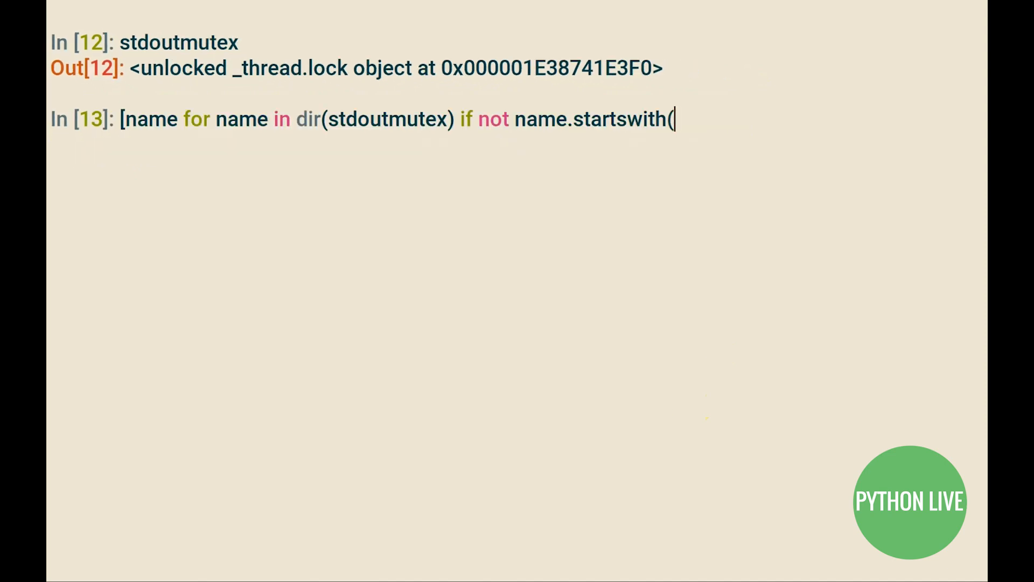
- Run a dir() comprehension listing stdoutmutex's names without '_'
type("'_")
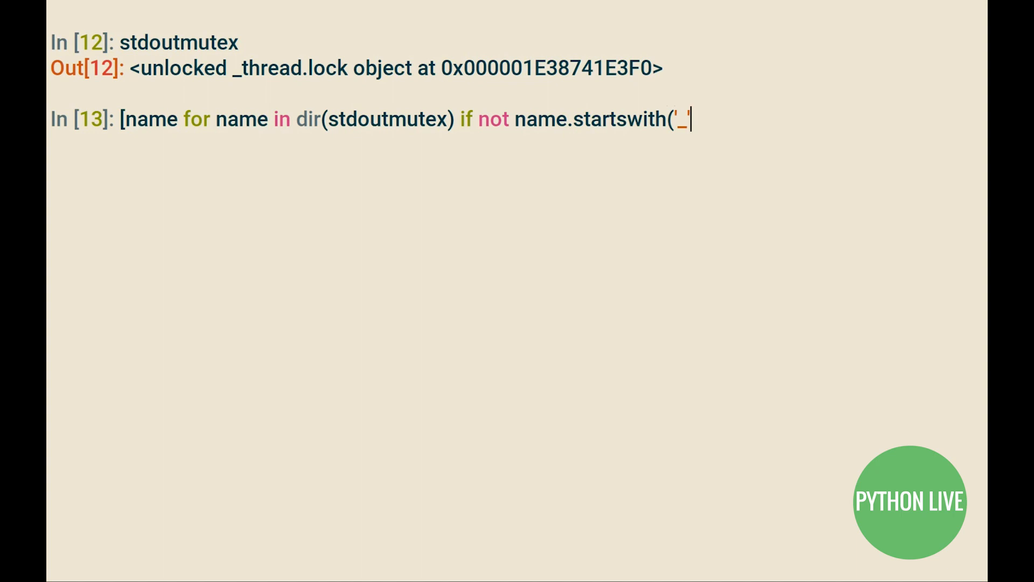
type(")]")
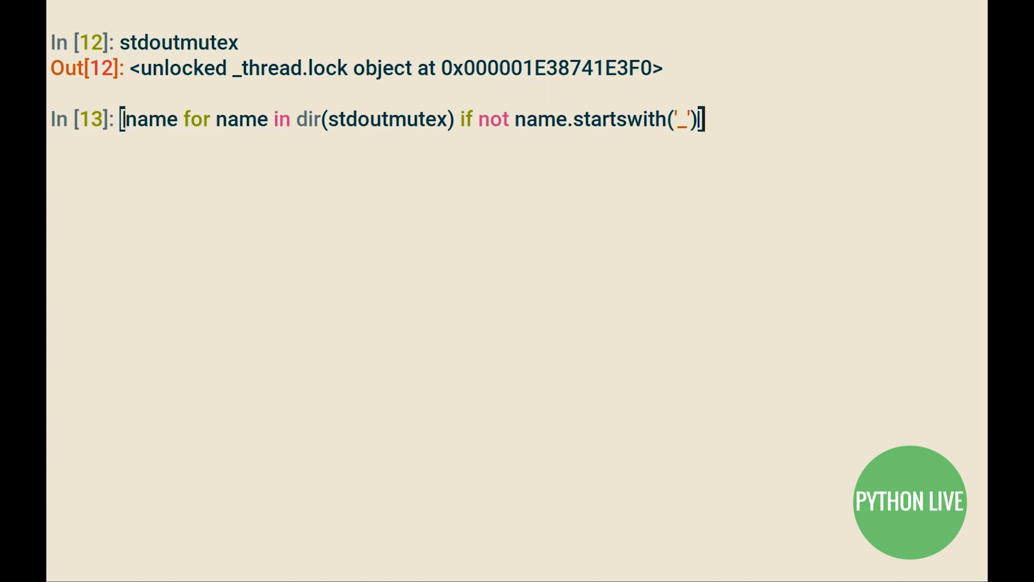
key("Enter")
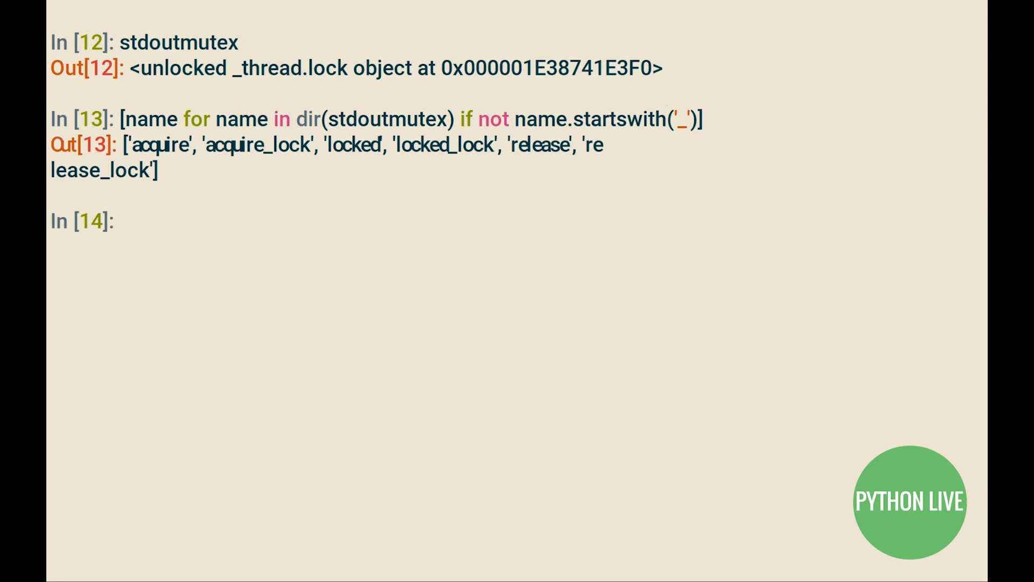
- Acquire stdoutmutex, check locked() is True, release it and check locked() is False
type("stdoutmutex.acquire(")
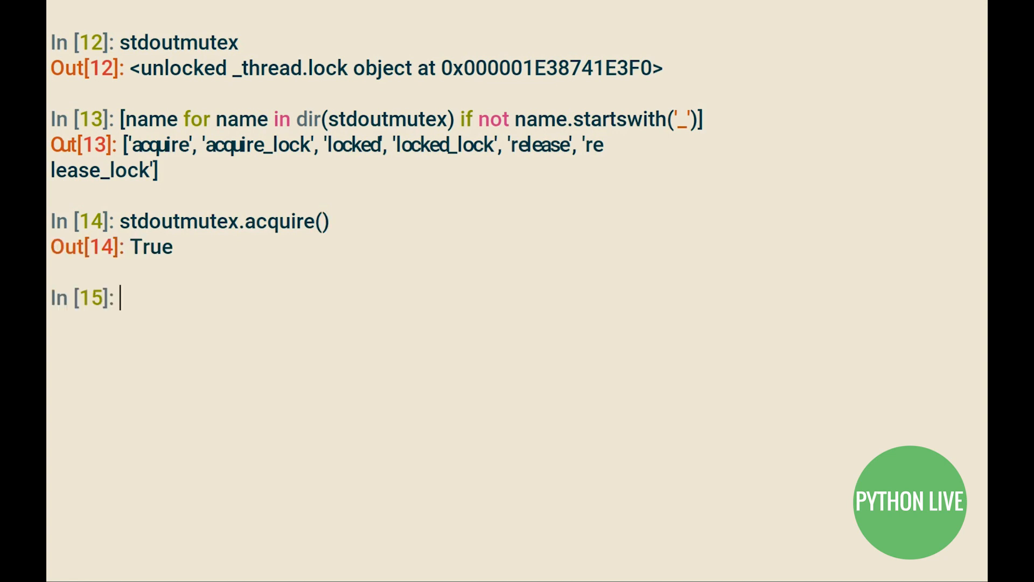
type("stdoutmutex")
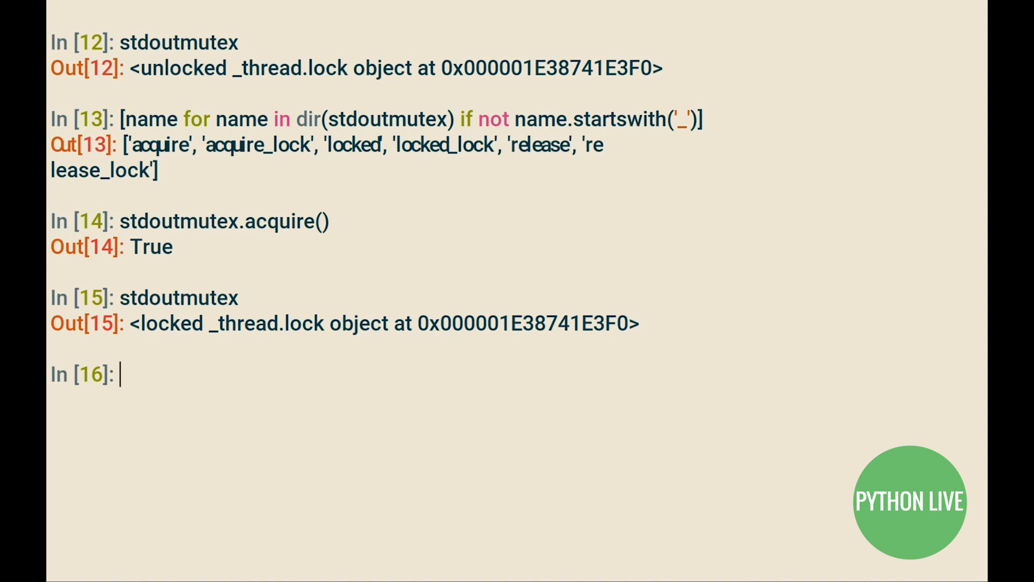
type("stdoutmutex.")
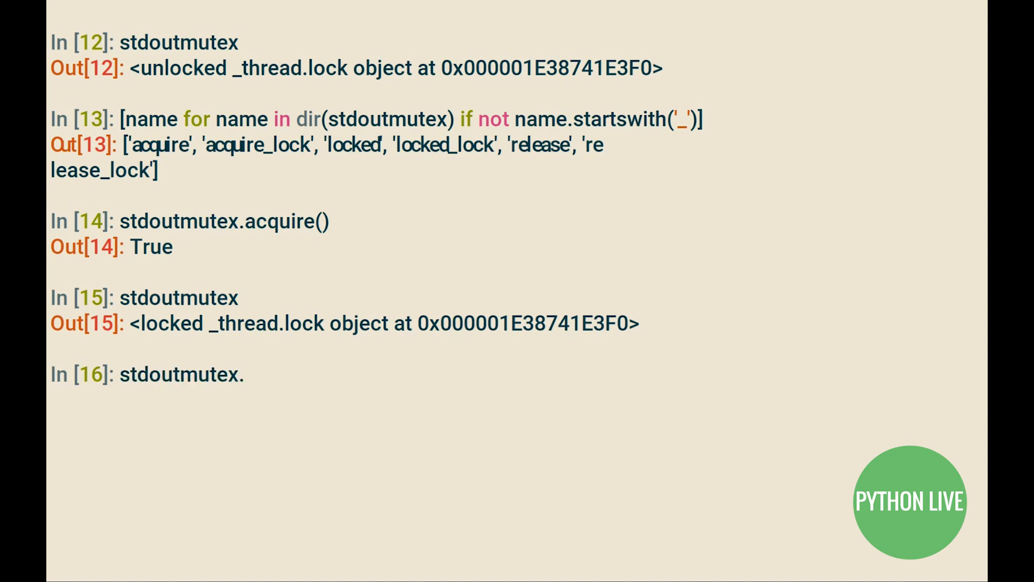
type("locked()")
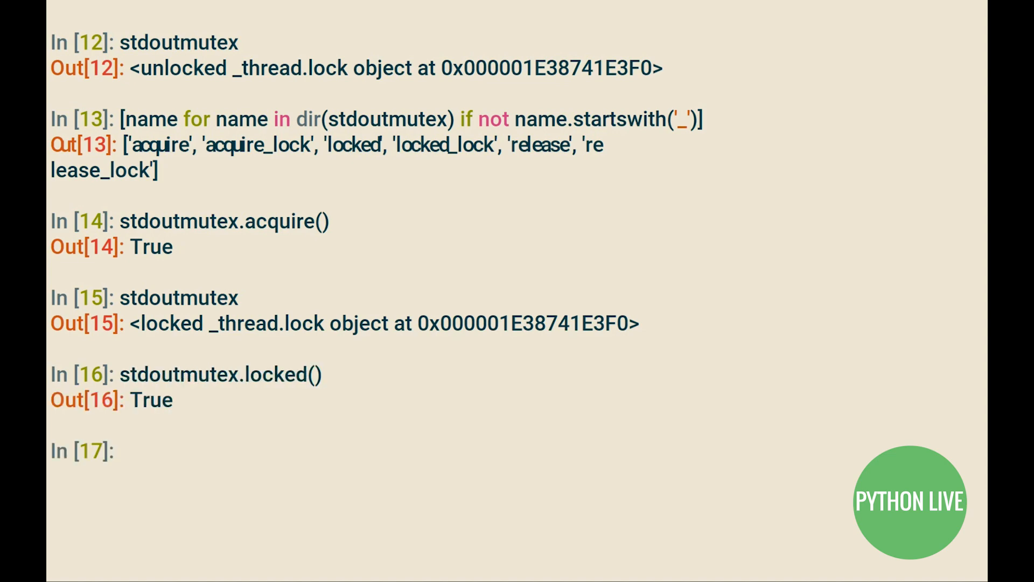
type("stdoutmutex.release(")
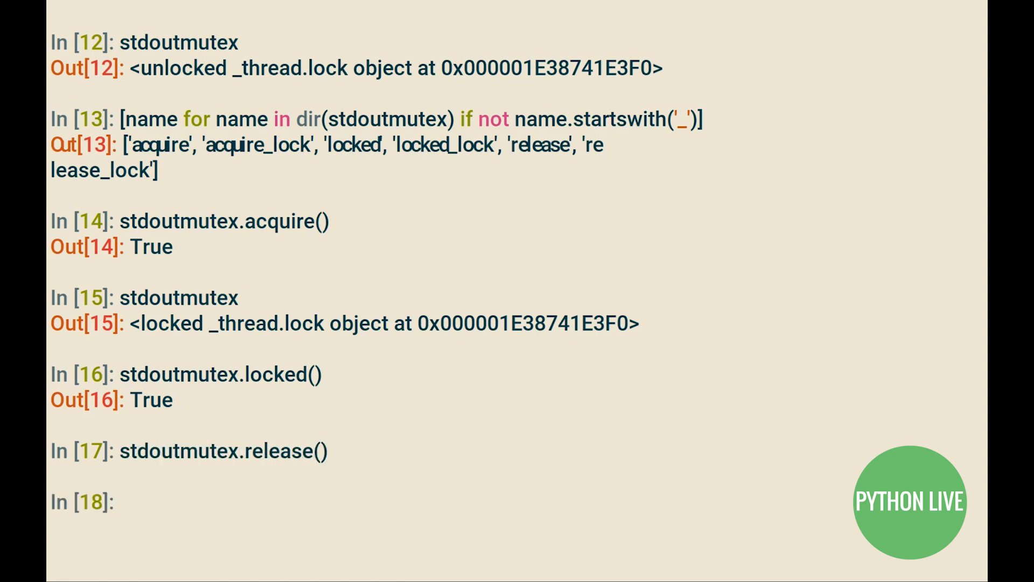
type("stdoutmute")
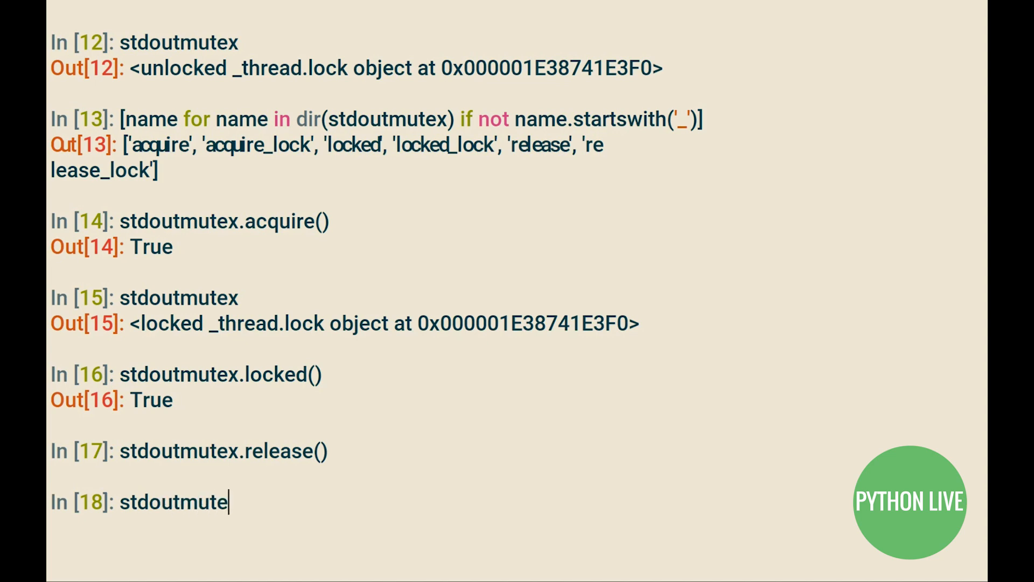
key("Enter")
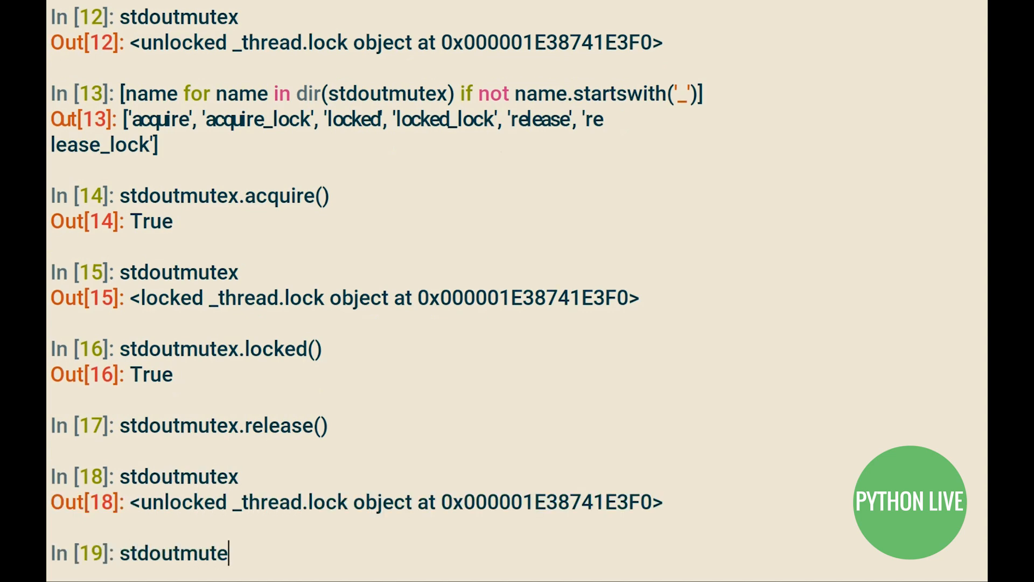
type("x.locked()")
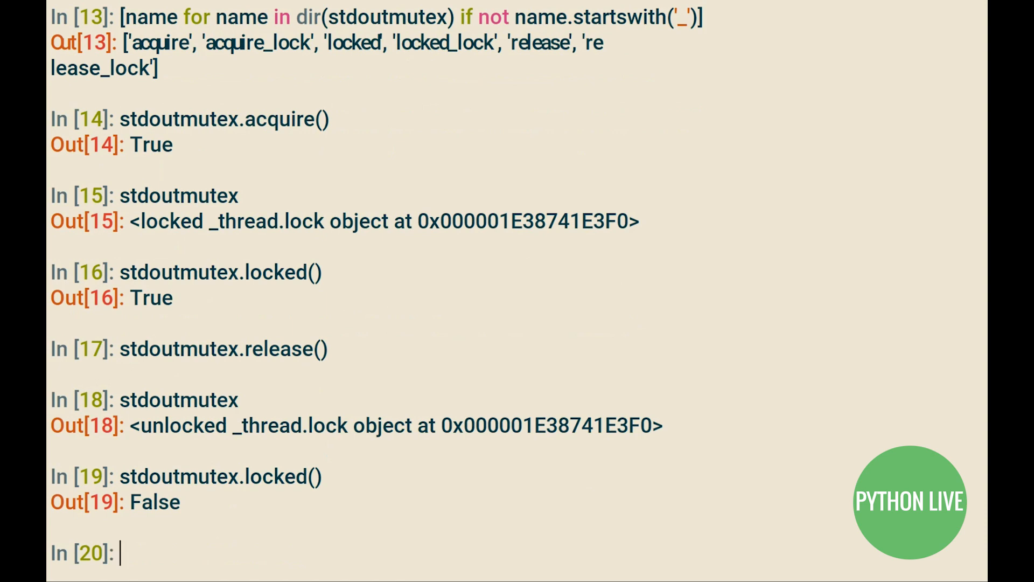
- Show help for stdoutmutex.acquire
type("help(")
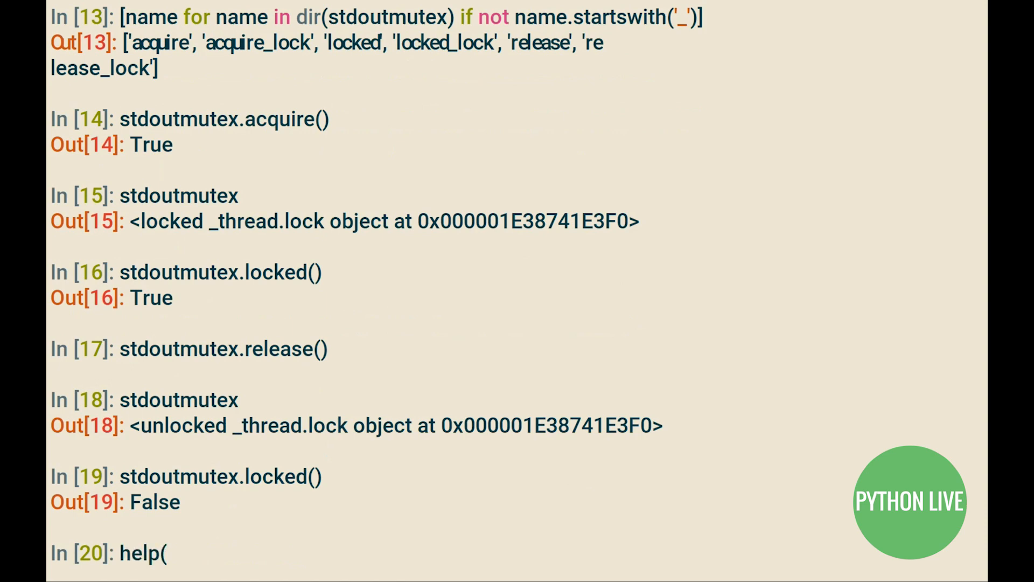
type("stdoutmutex.ac")
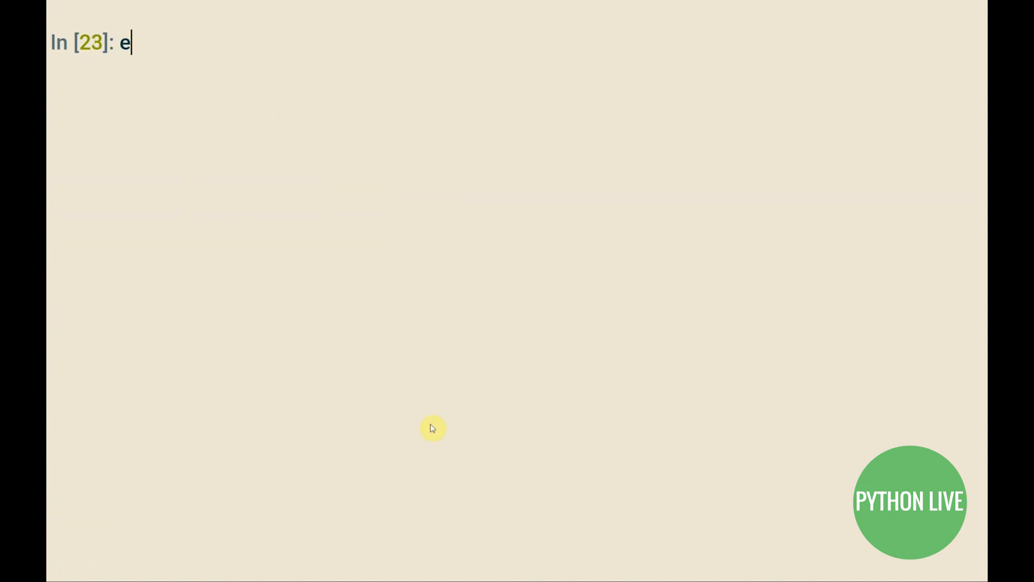
- Exit IPython and edit threadstutorial.py in vim below t.start()
type("xit")
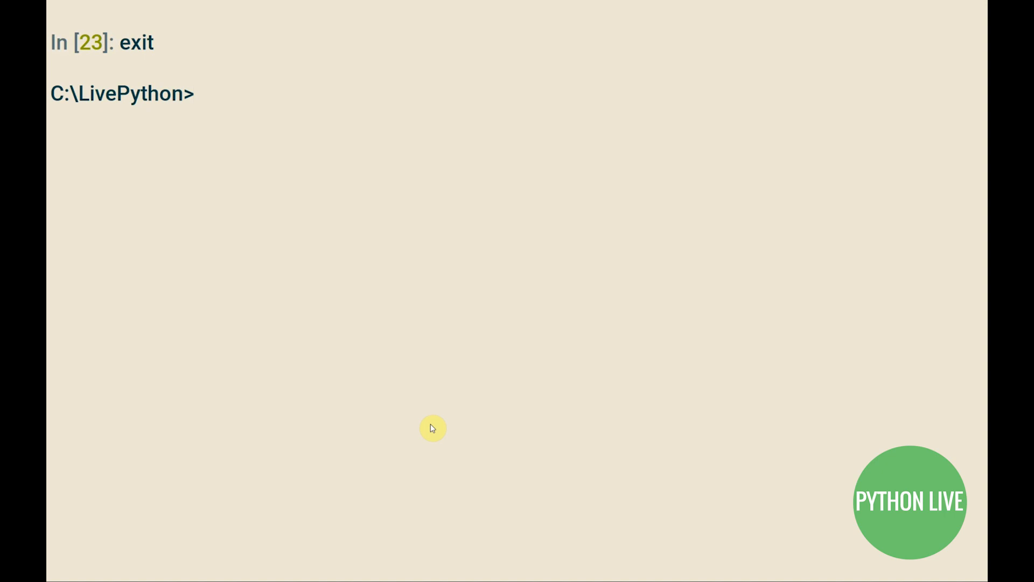
type("vim threadstutorial.py")
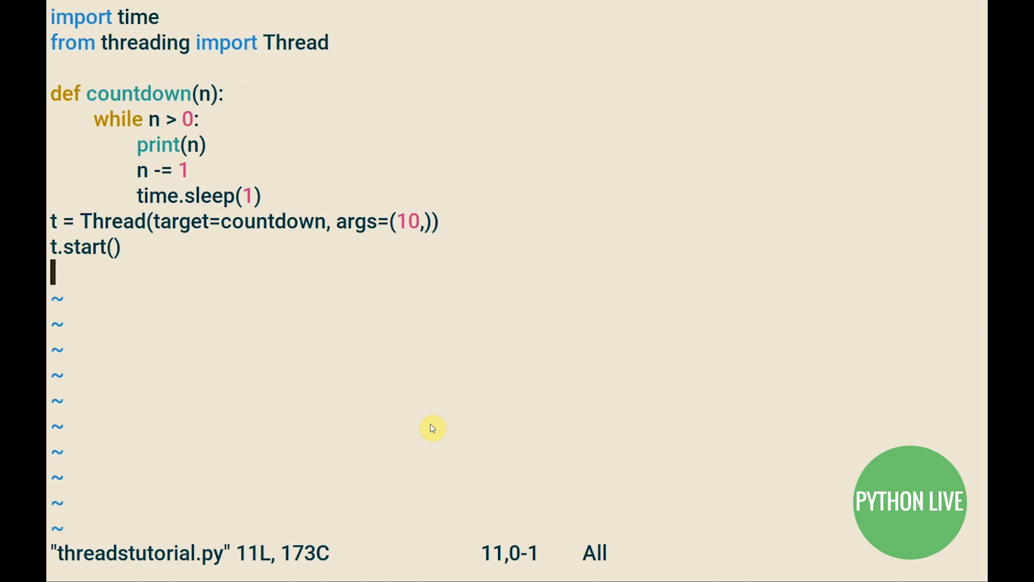
key("i")
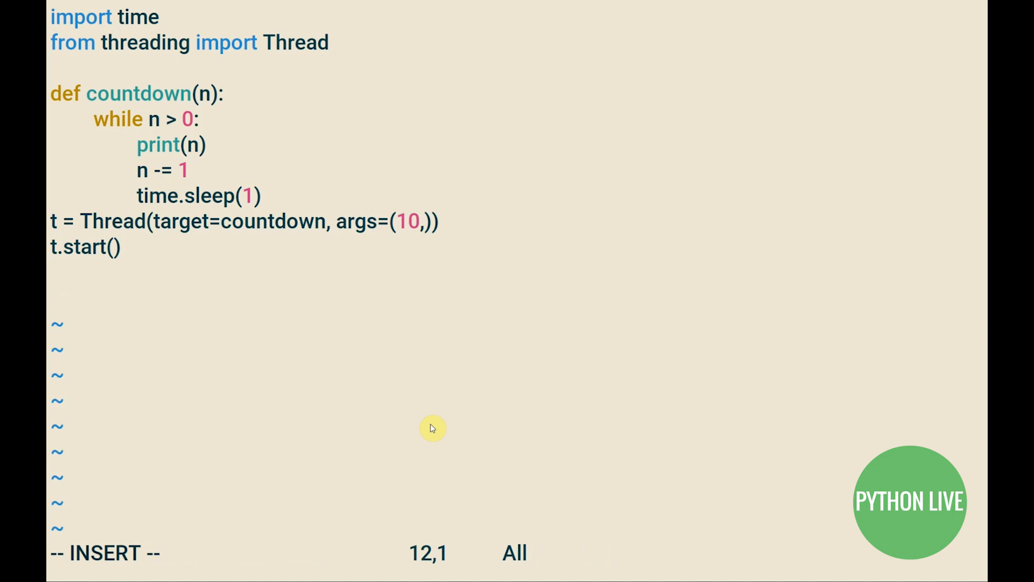
- Add an if t.is_alive() printing 'Still running' else 'Complete'
type("if")
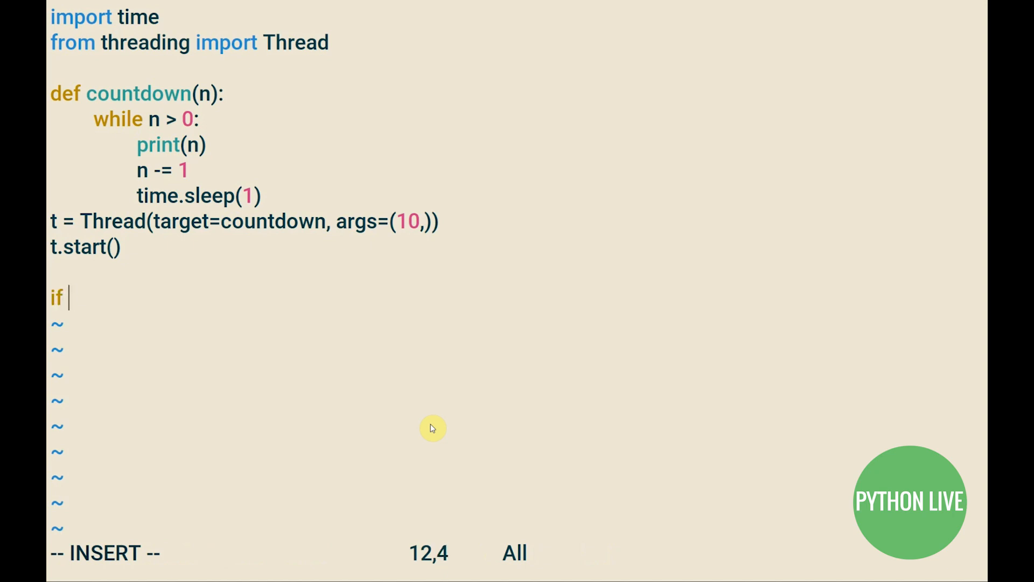
type("t.is_alive():")
type("pr")
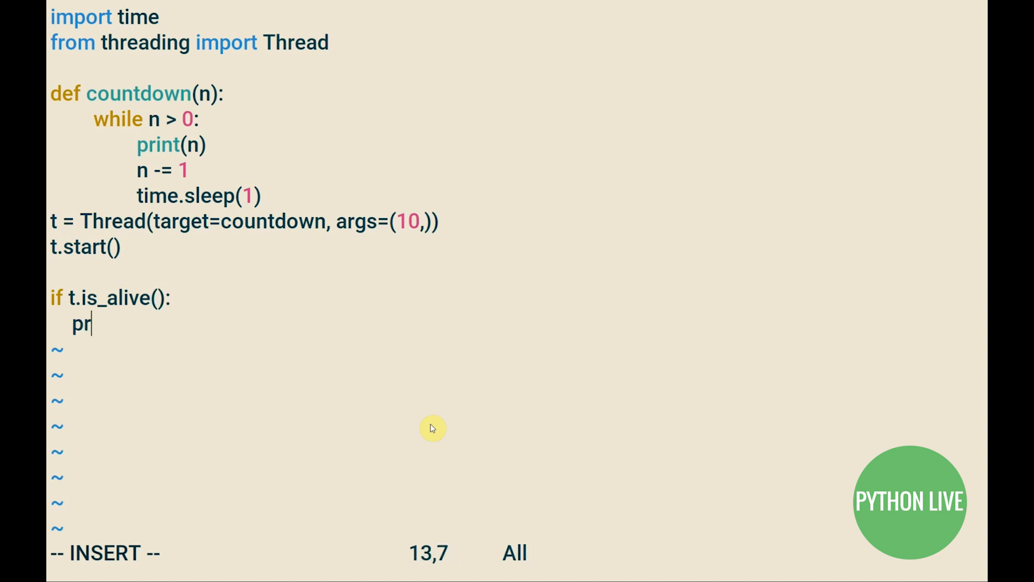
type("int('Still")
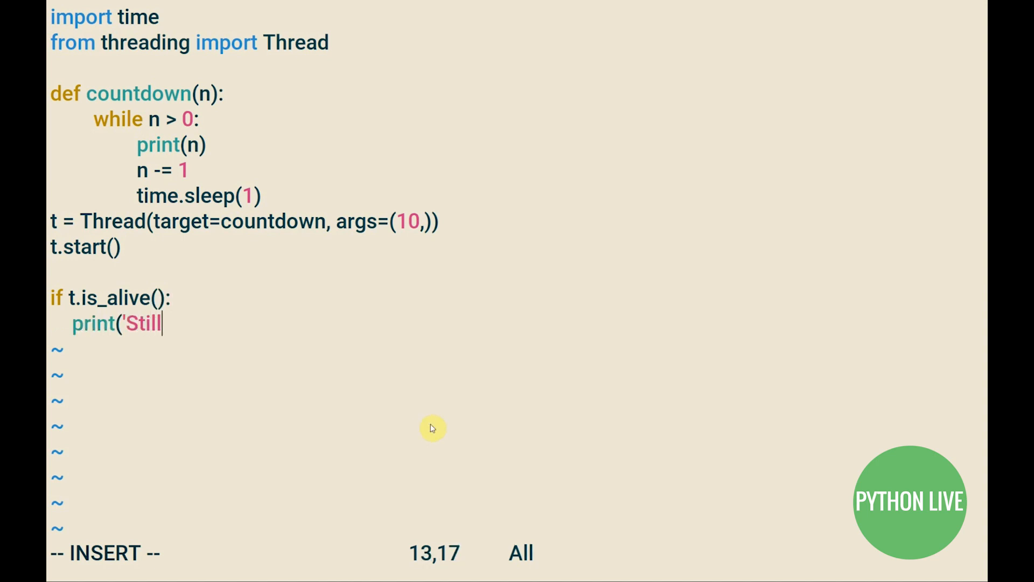
type("running')")
type("print(")
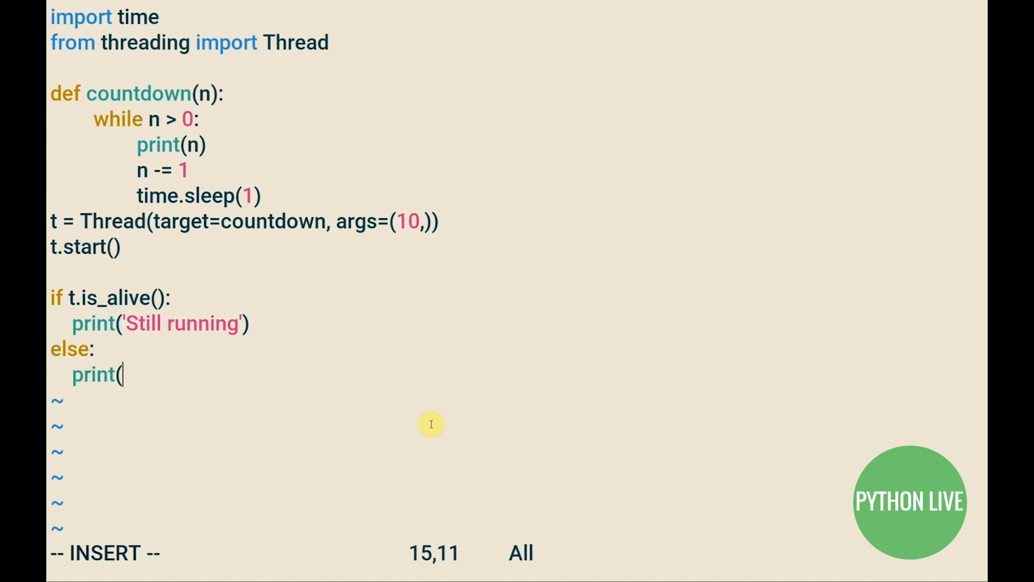
type("'Complete')")
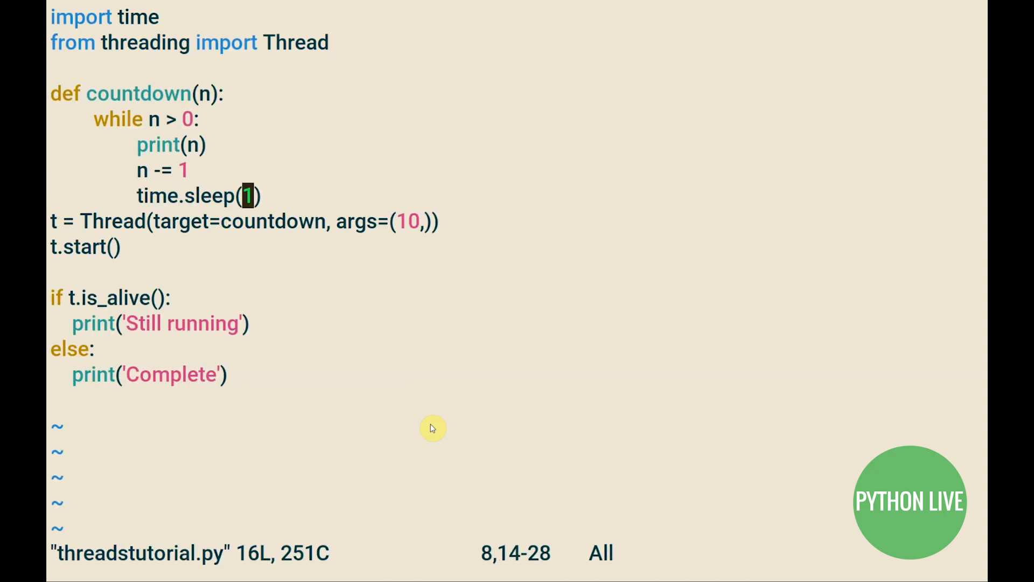
- Shorten the countdown's time.sleep to 0.1, then reopen threadstutorial.py in vim at the time.sleep line
type("0.")
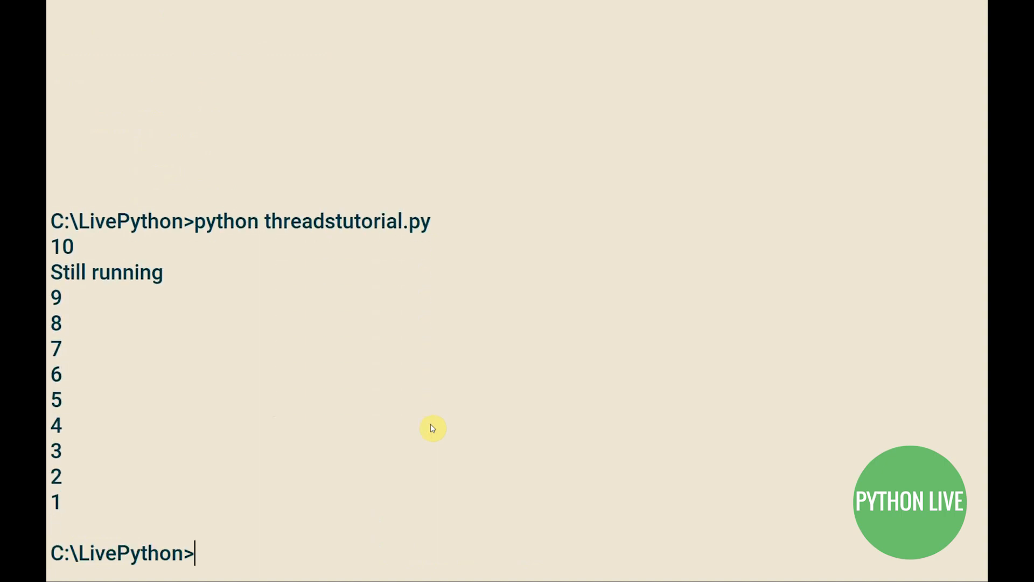
type("vim threadstutorial")
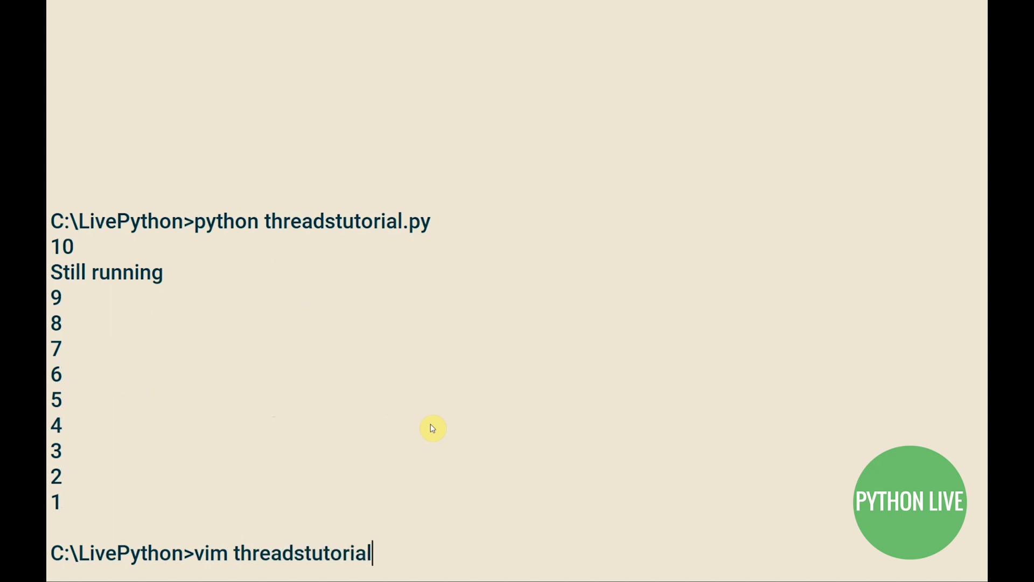
key("Enter")
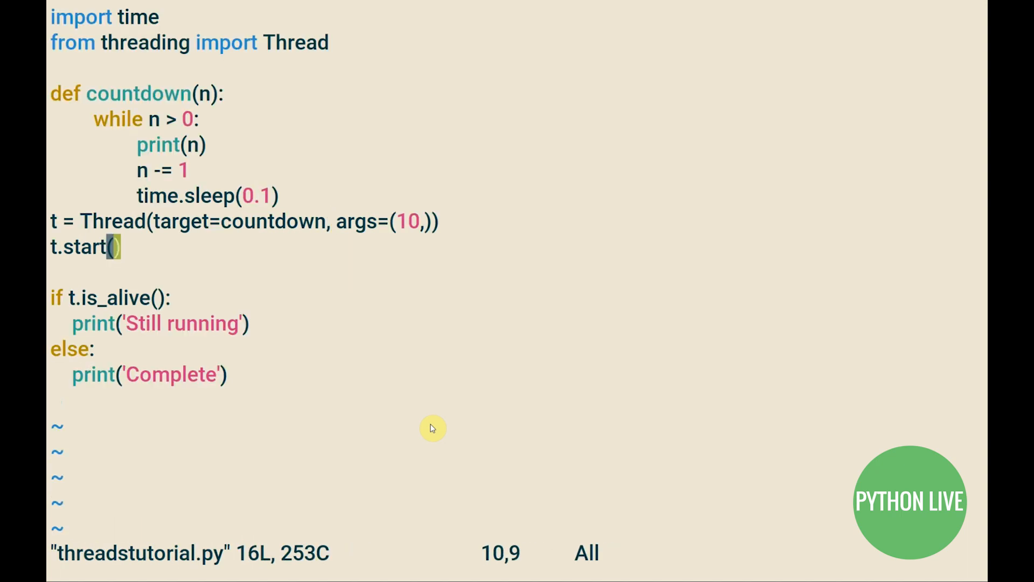
type("time.slee")
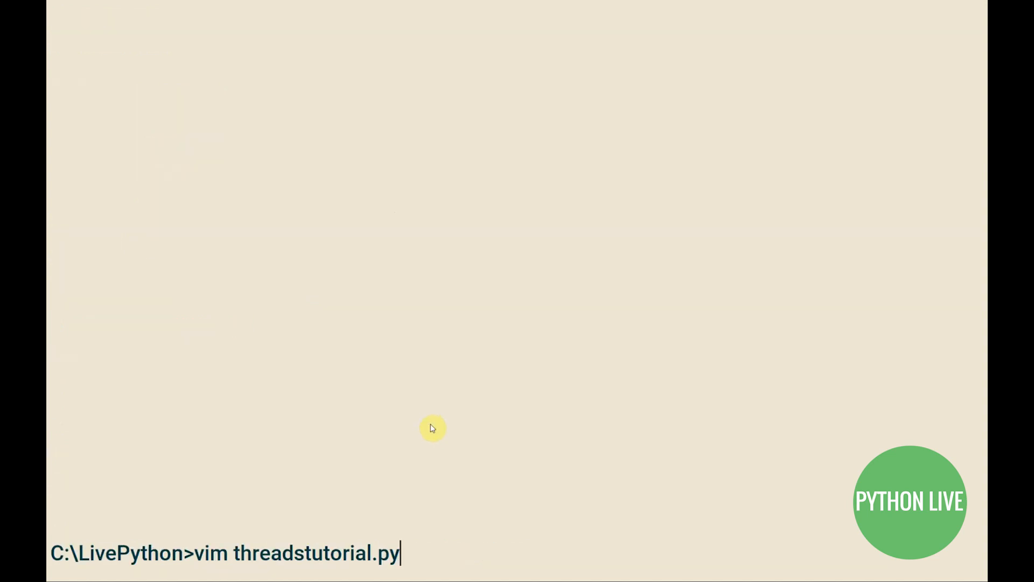
- Run threadstutorial.py, import Queue, and define producer(out_queue, n) putting n*i values on the queue in a loop
type("python threadstutorial.py")
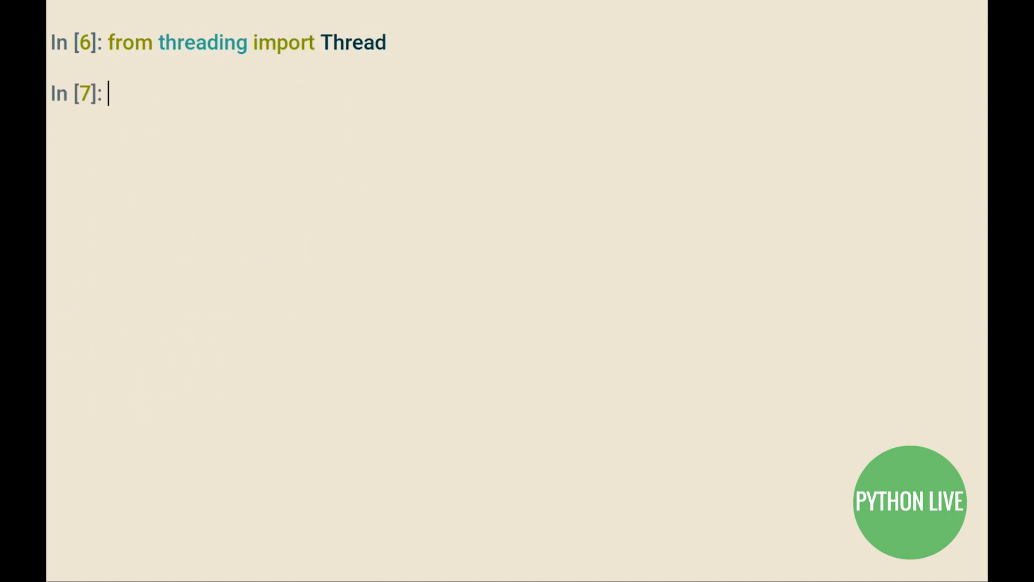
type("from queue import Queue")
type("def producer(")
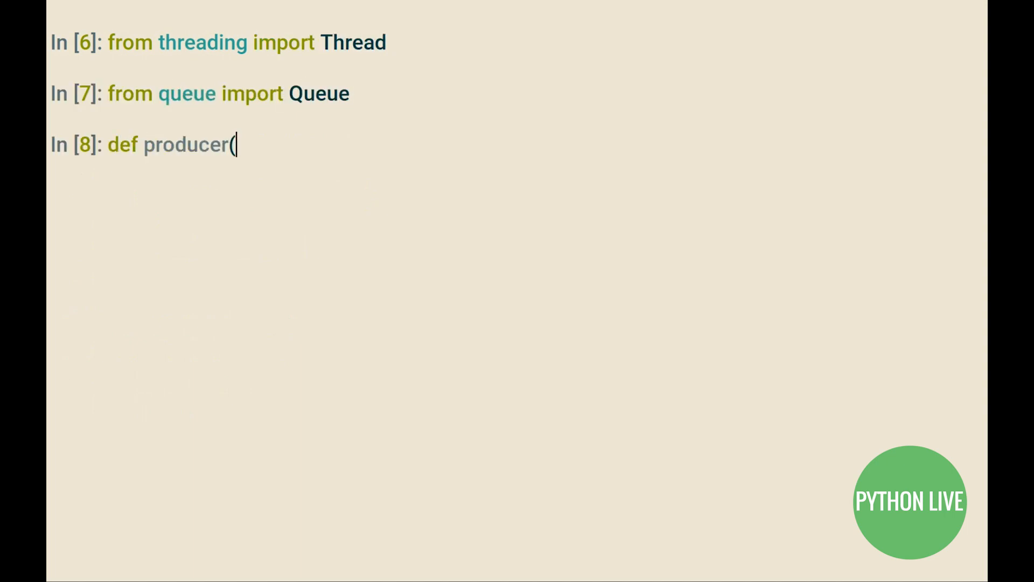
type("out_queue, n):")
type("while")
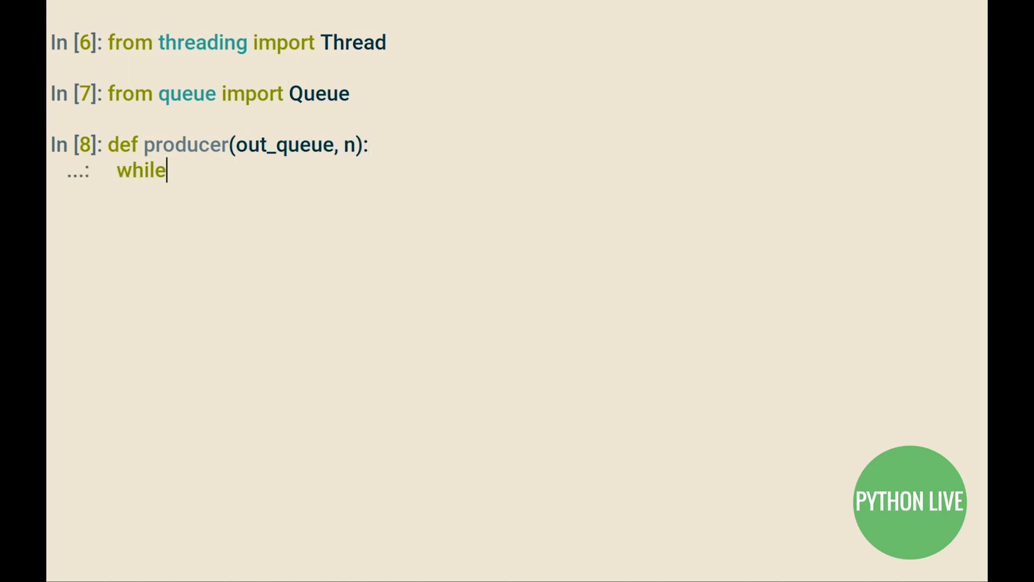
type("True:")
type("for i in range(")
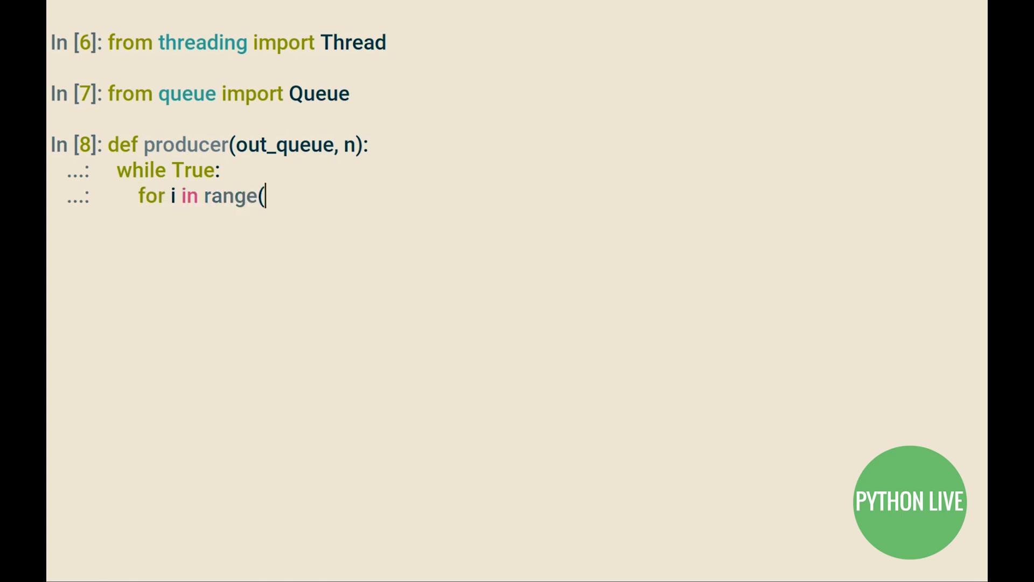
type("1000000):")
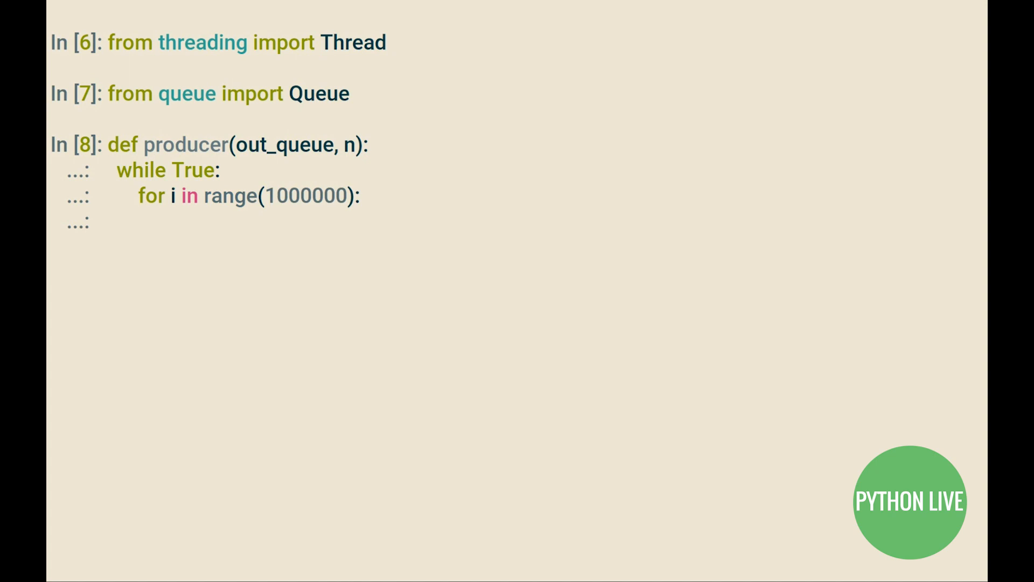
type("data = n * i")
type("out_queu")
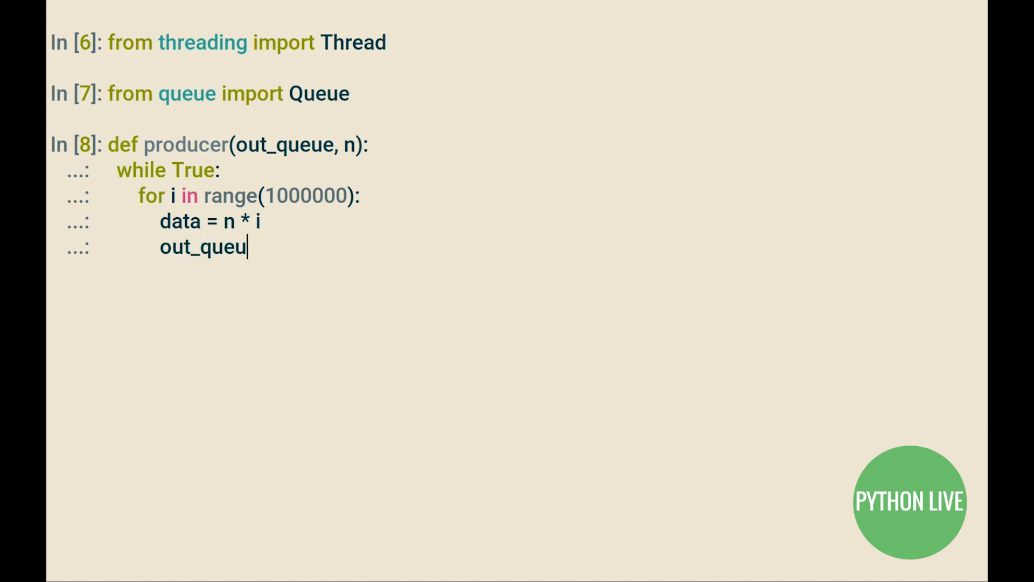
type("e.put(data)")
type("de")
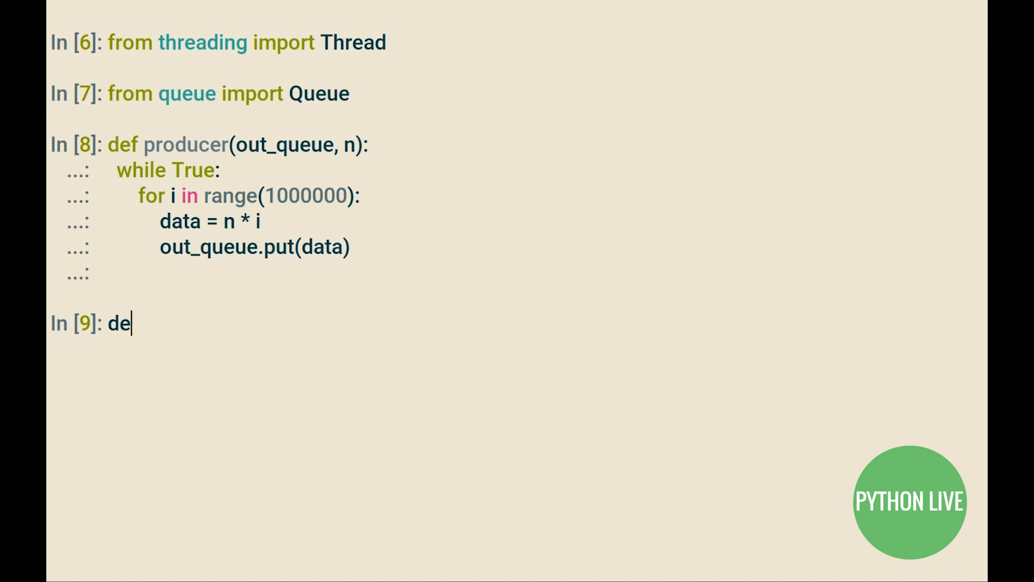
- Define consumer(in_queue) that loops forever, getting data from the queue and printing it
type("f consumer(in_queue):")
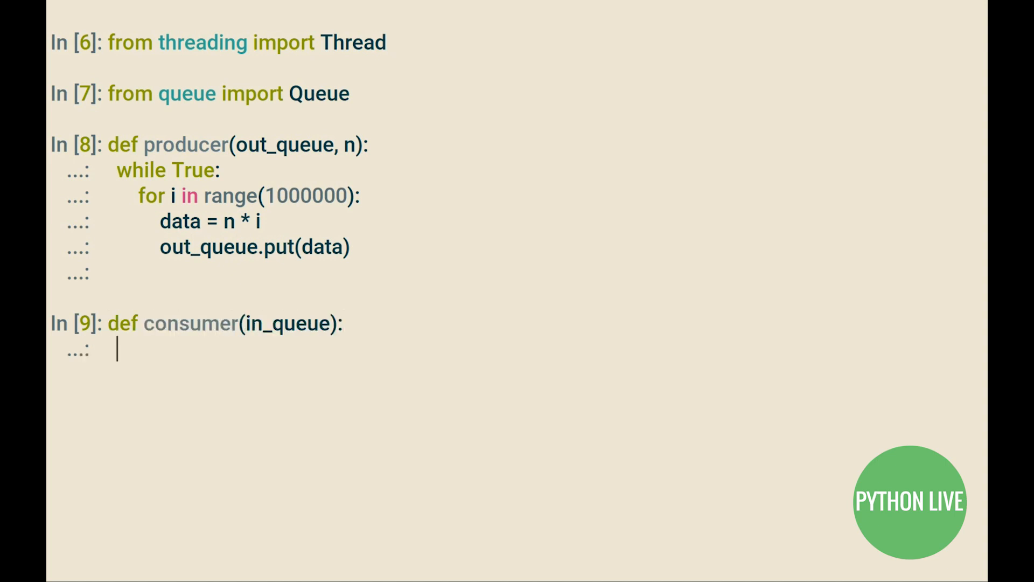
type("while True:")
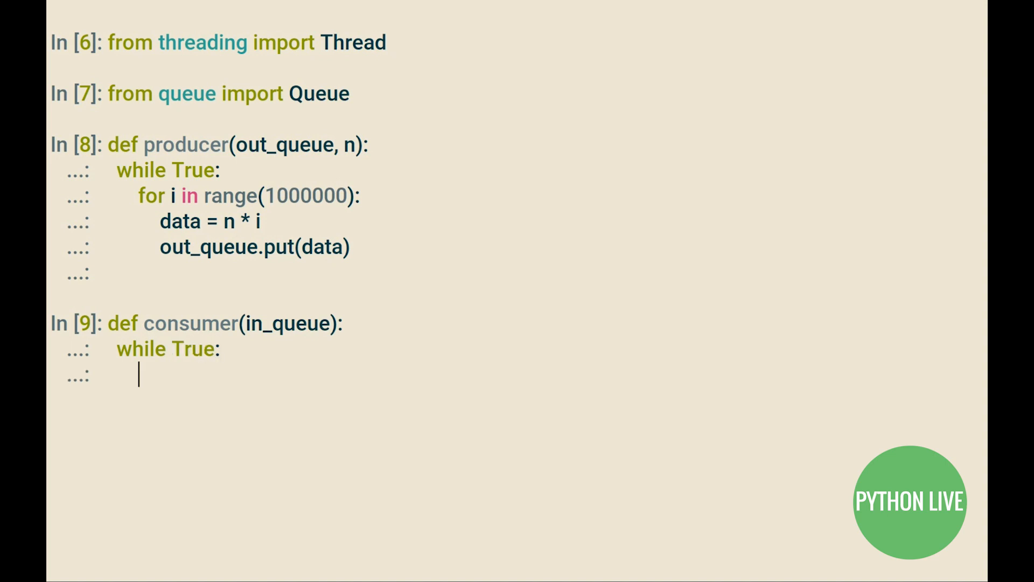
type("data = in_queu")
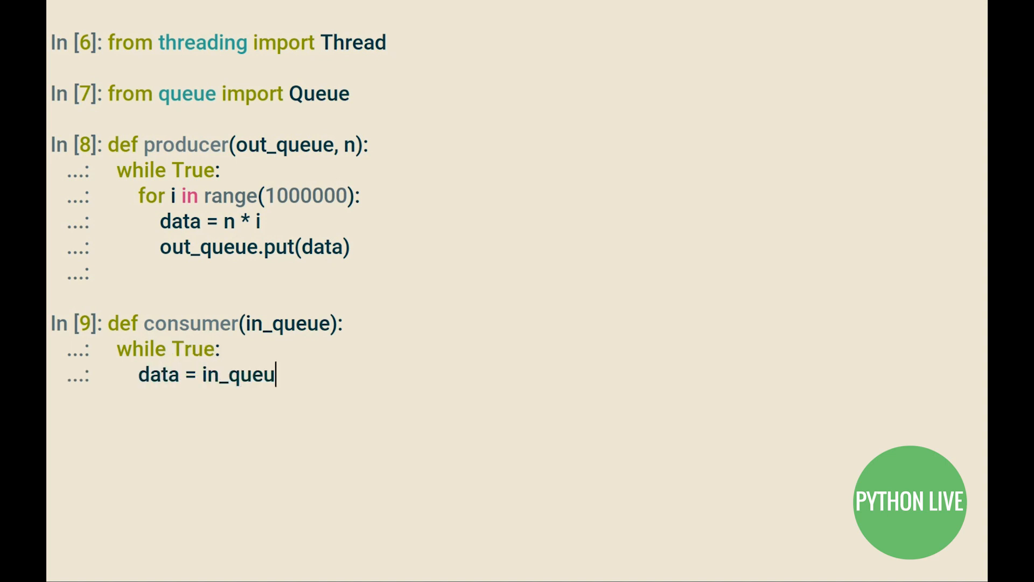
type("e.get()")
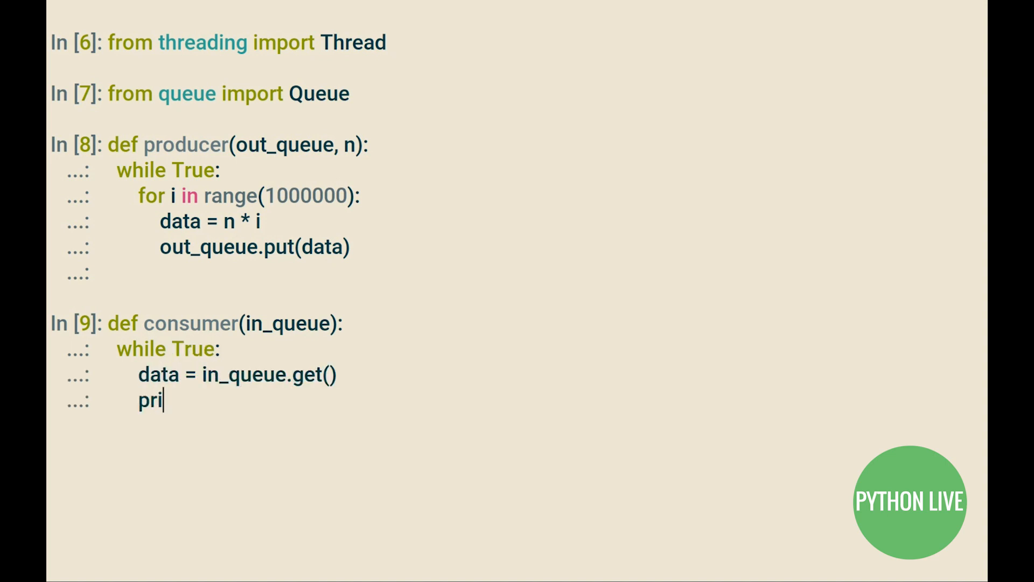
type("nt(data)")
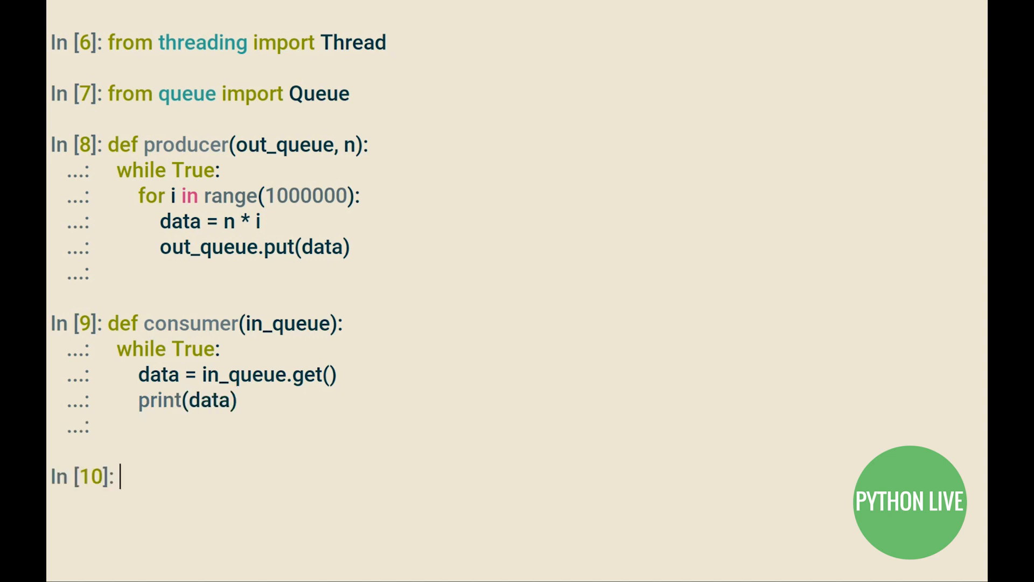
- Create queue q and producer thread t1 = Thread(target=producer, args=(q, 1))
type("q = Queue()")
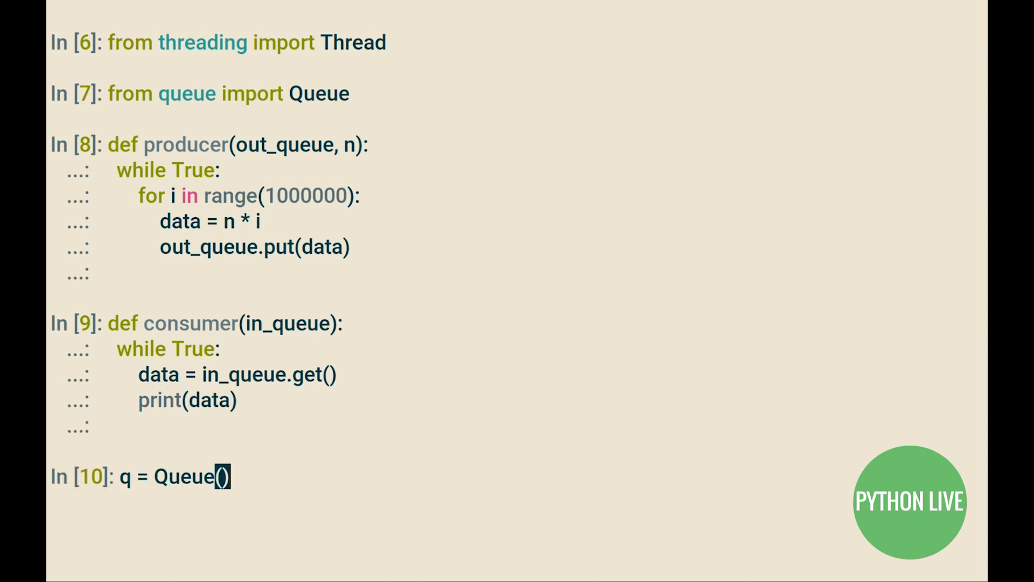
type("t1 = Thread")
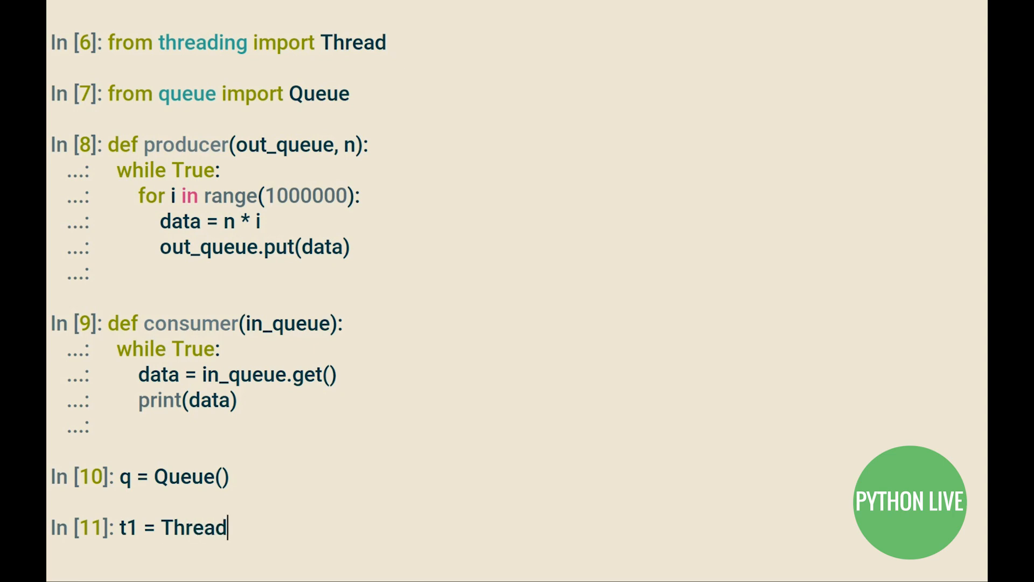
type("(target=prod")
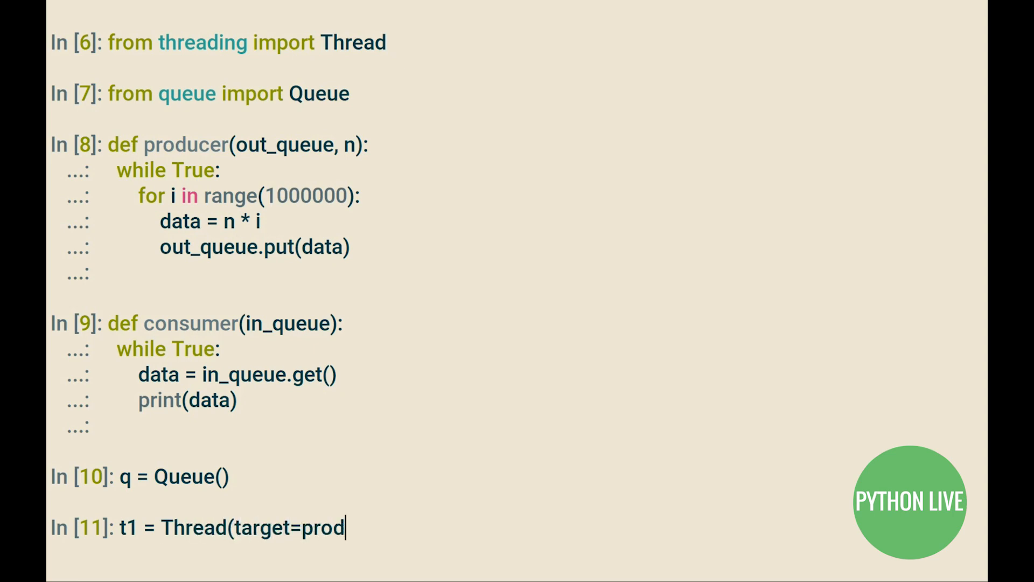
type("ucer, args=")
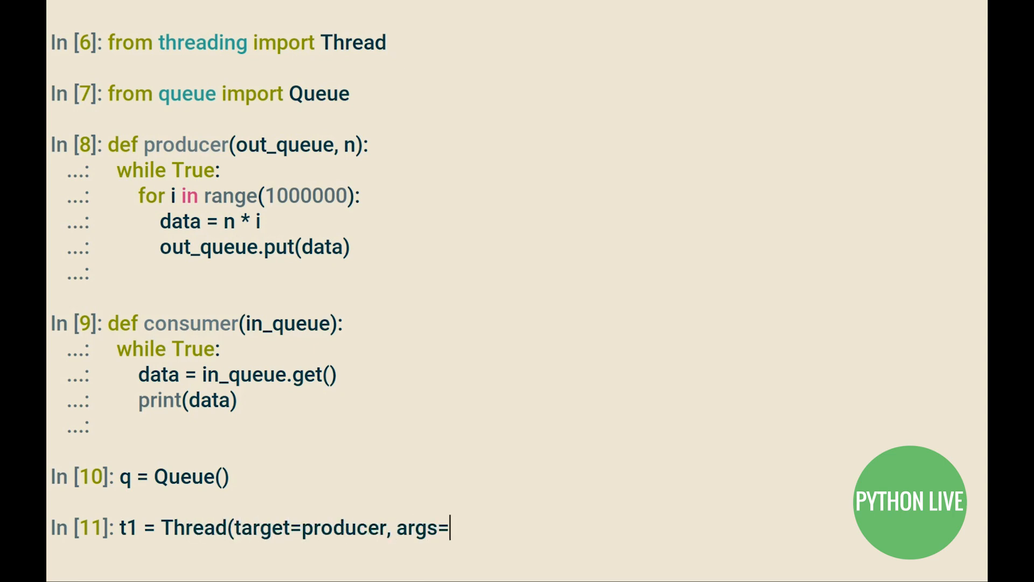
type("(q, 1")
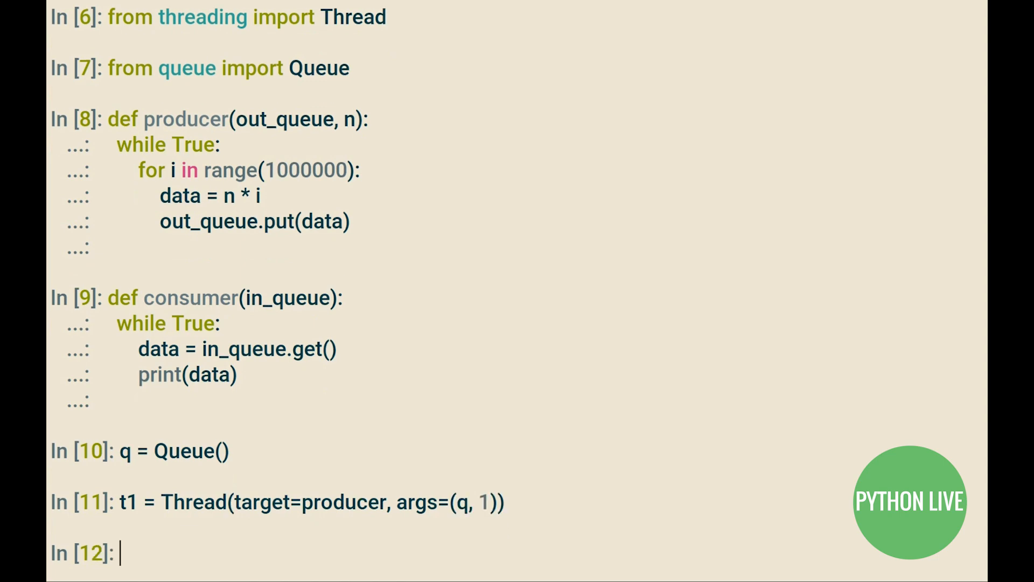
- Begin the consumer thread t2 = Thread(target=consumer, args=(q, ...)
type("t2 = Thread")
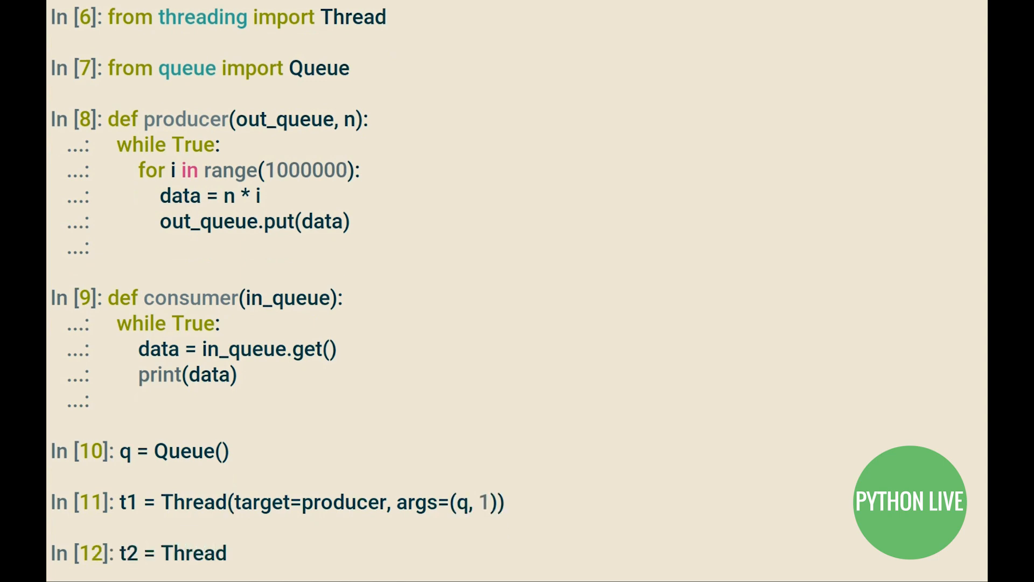
type("(target=consu")
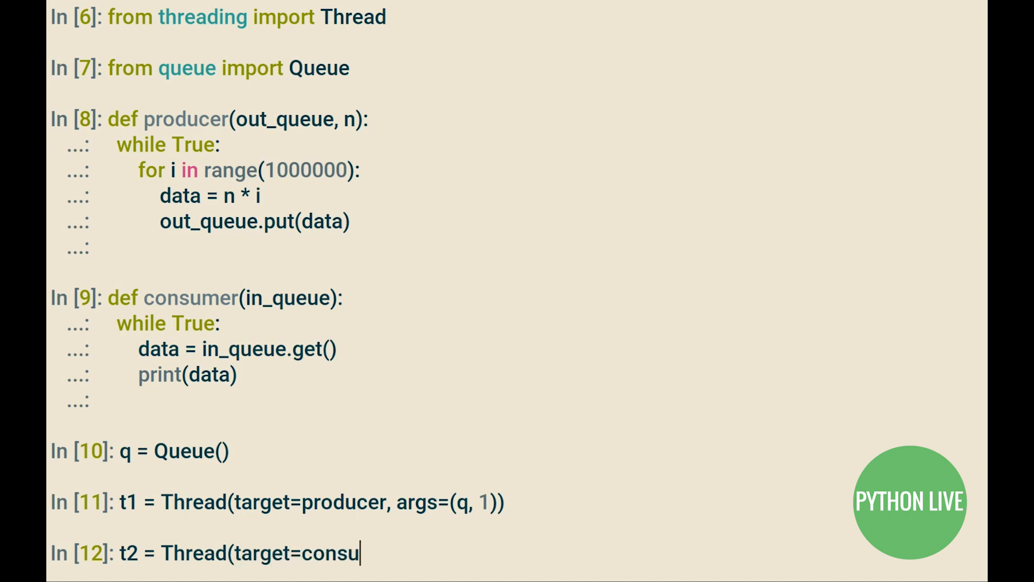
type("mer, args=(q,")
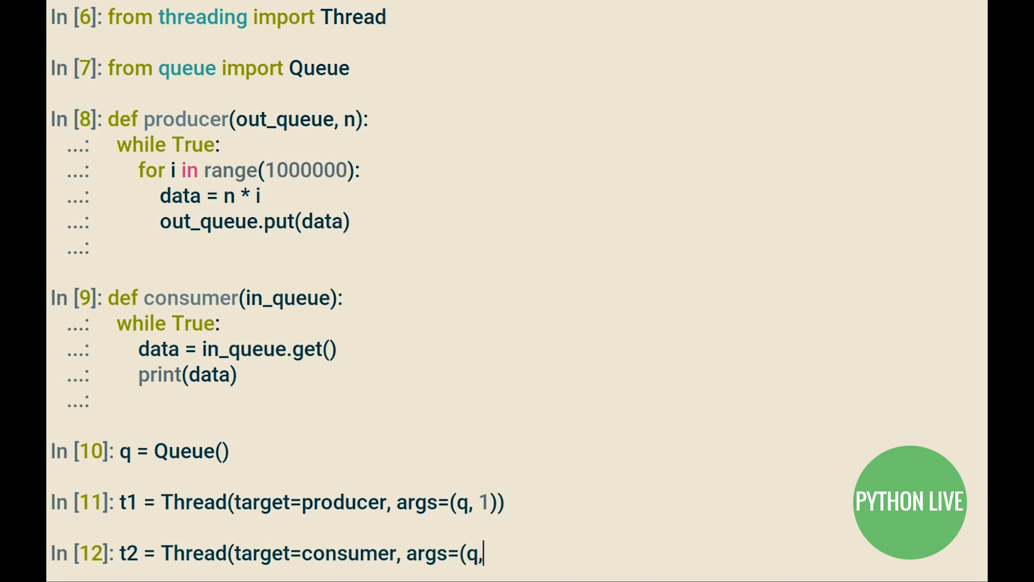